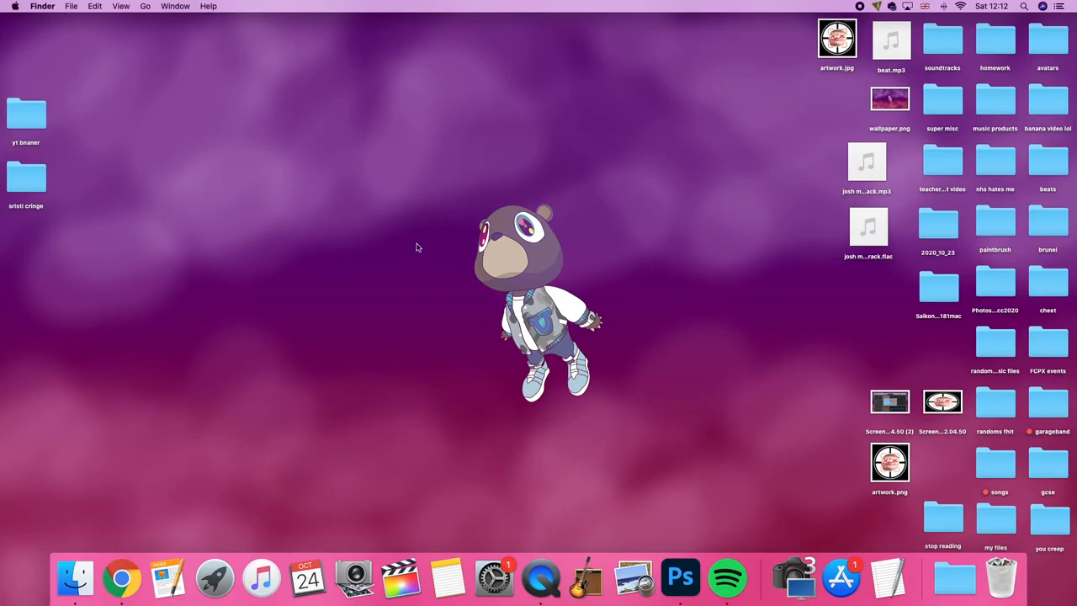
Go to routenote.com in Chrome, signed in, and show the Distribution menu options.
left_click_drag(418, 247, 687, 495)
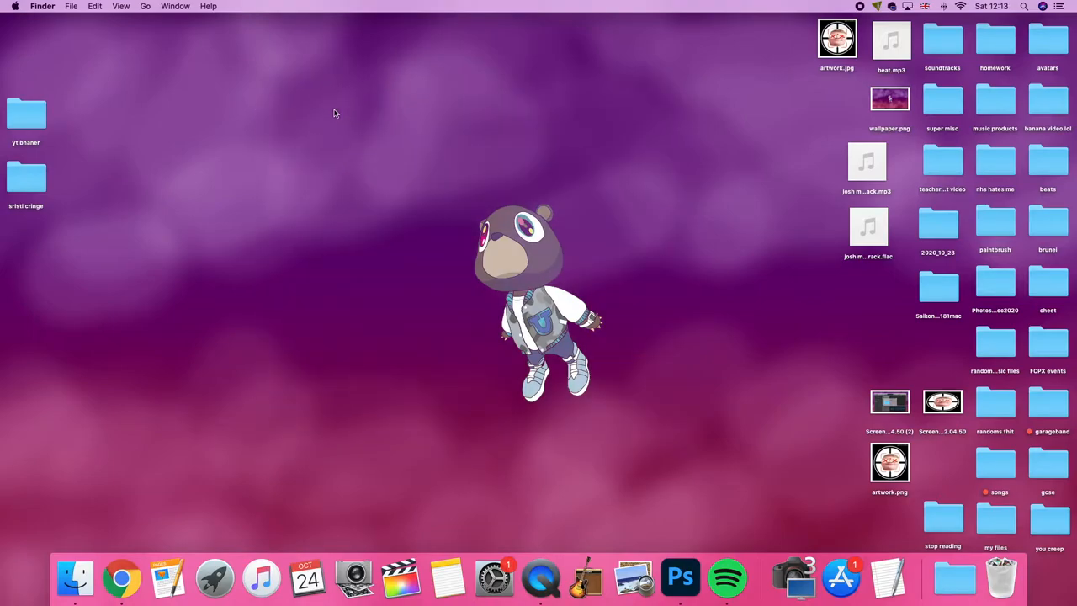
mouse_move(336, 269)
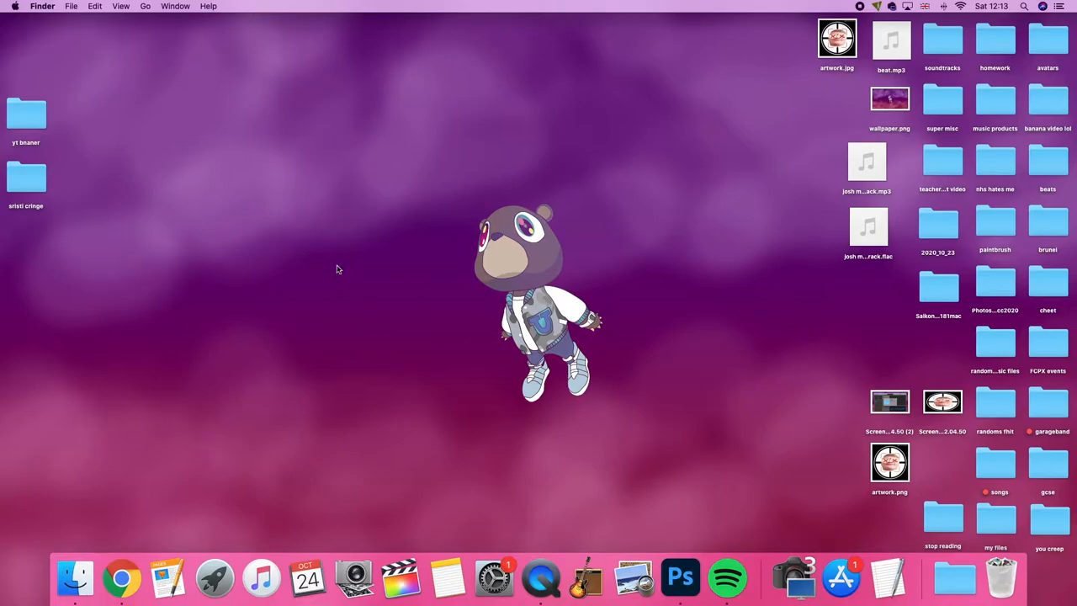
mouse_move(122, 579)
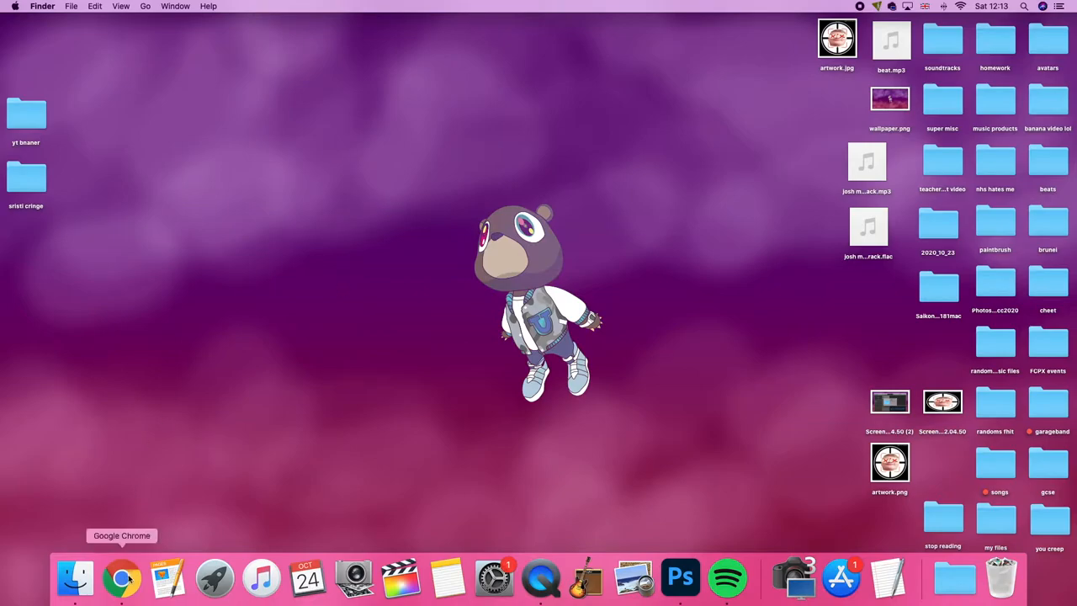
left_click(121, 579)
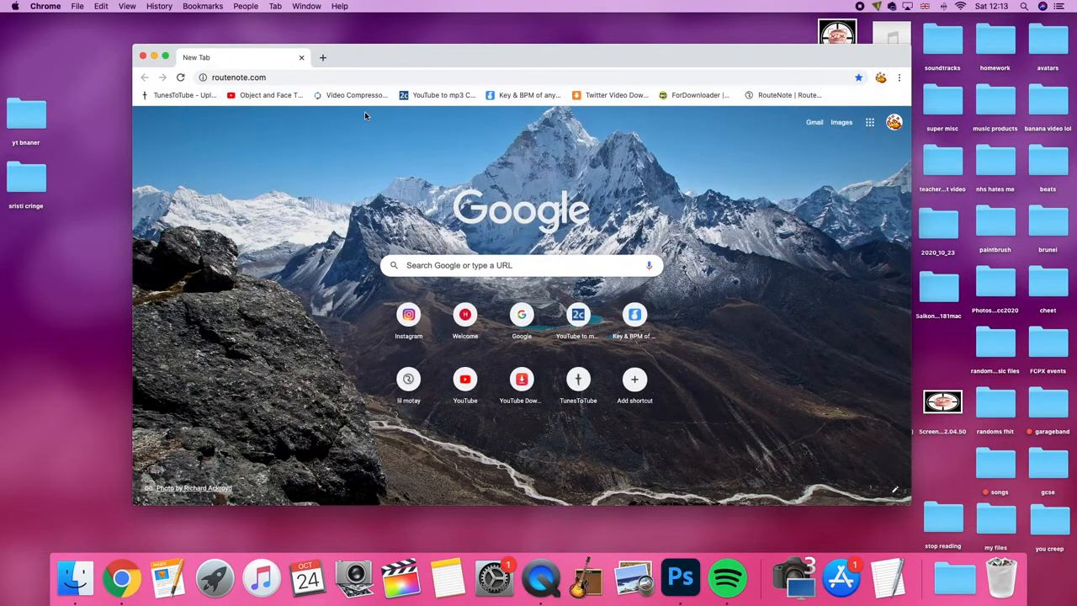
mouse_move(198, 87)
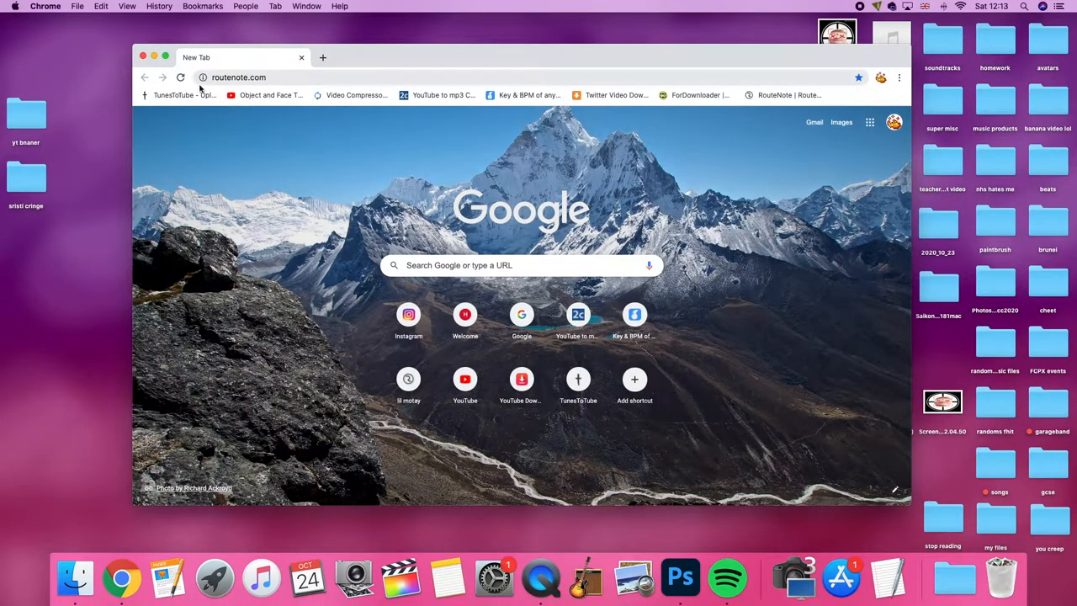
left_click(202, 78)
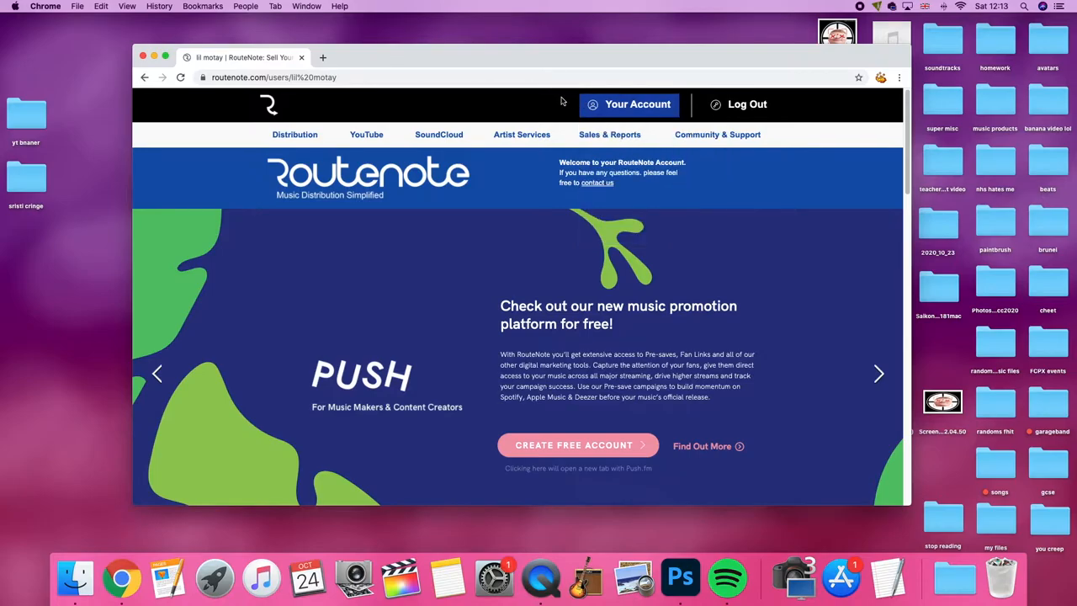
left_click(879, 374)
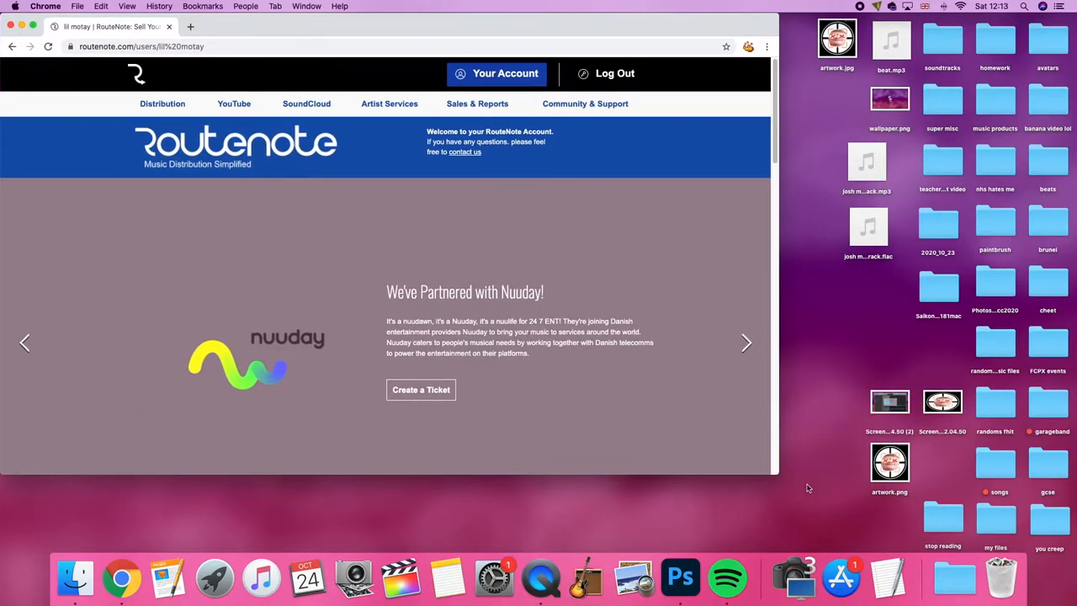
left_click(161, 105)
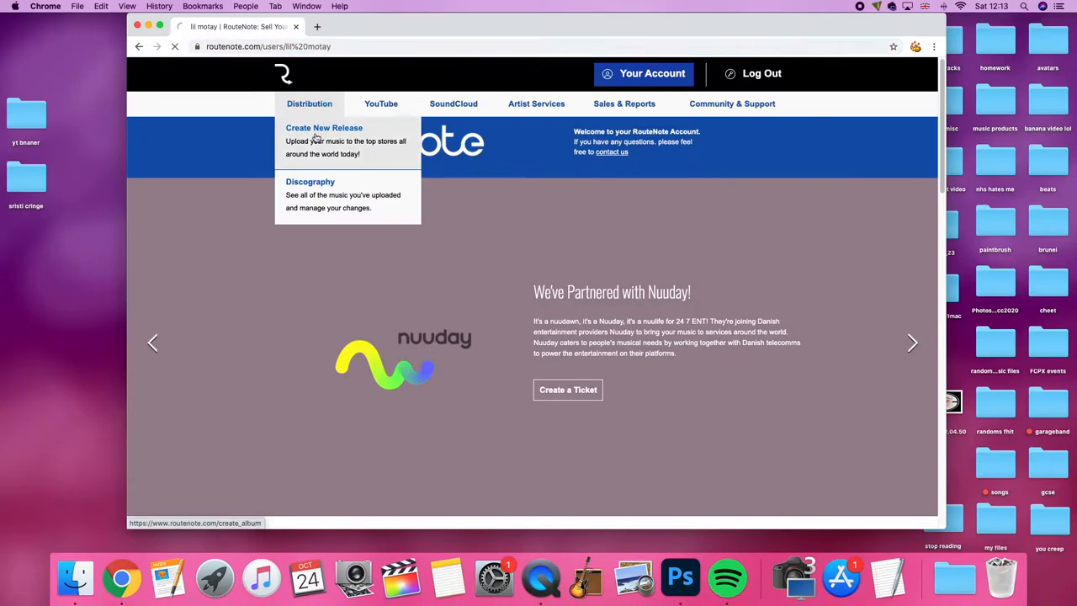
Create the release 'Josh Moran Diss Track' with auto-generated UPC and enter its Album Details.
left_click(324, 128)
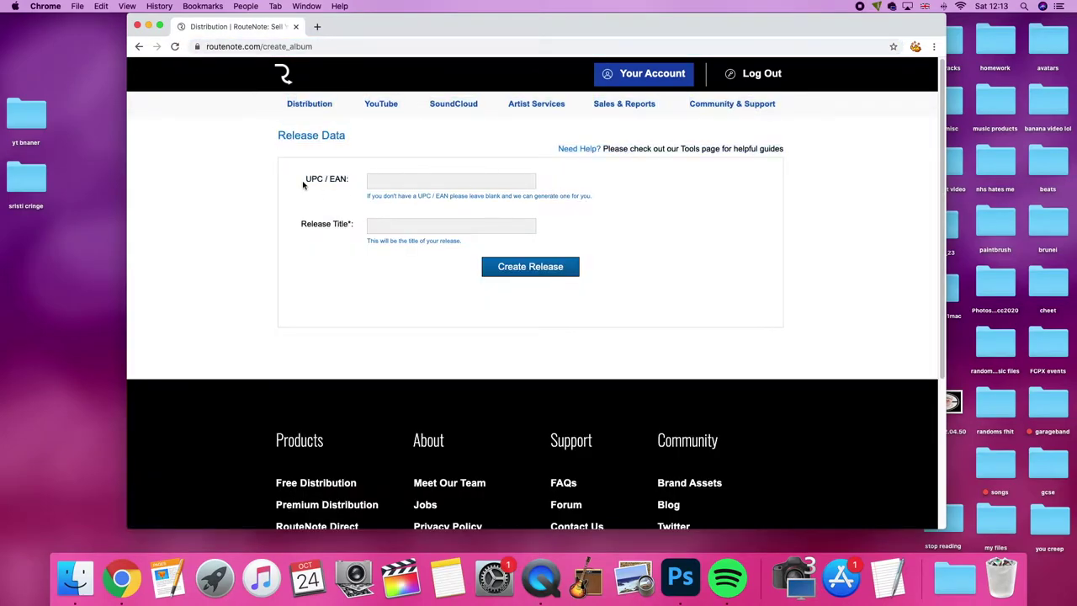
mouse_move(363, 188)
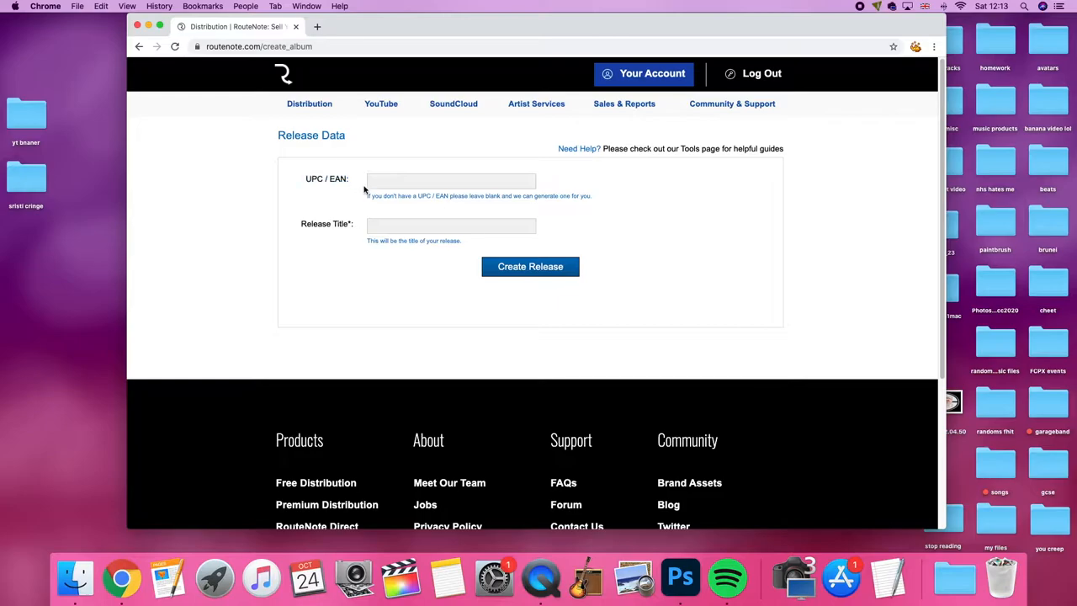
mouse_move(347, 188)
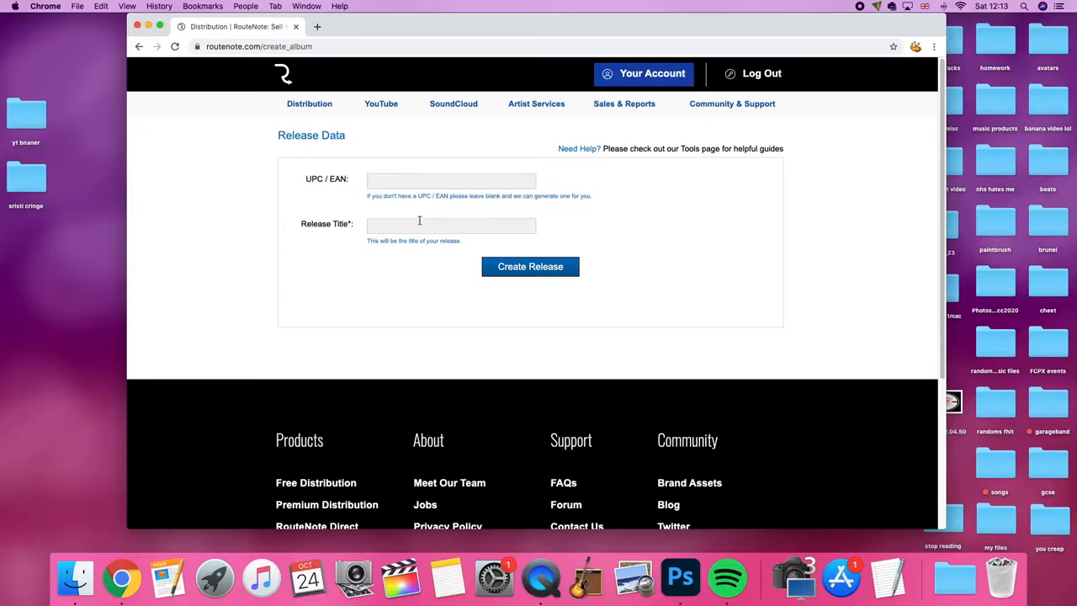
mouse_move(305, 222)
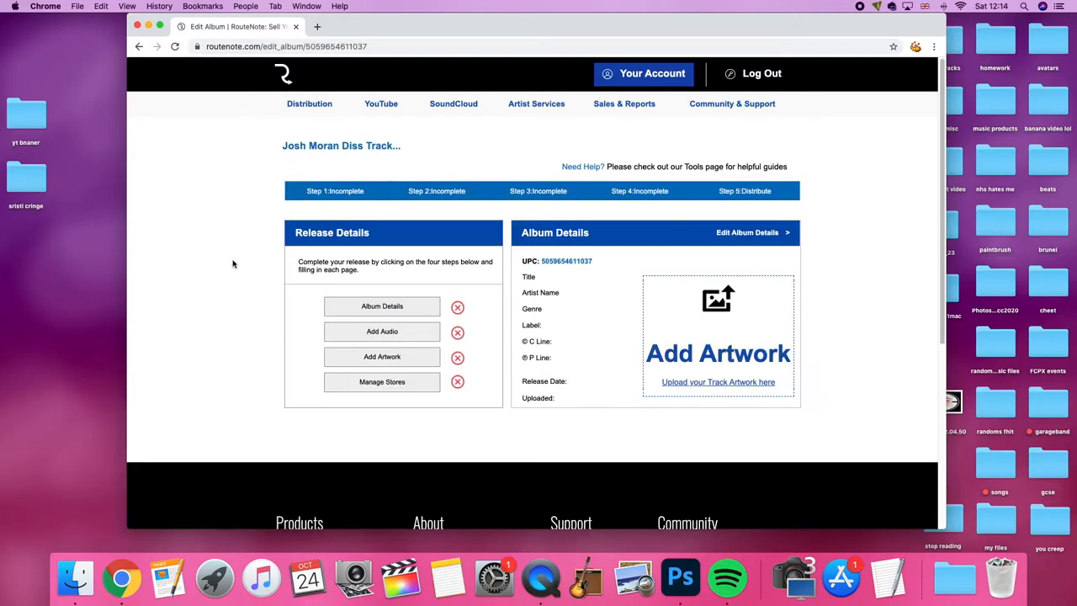
mouse_move(259, 195)
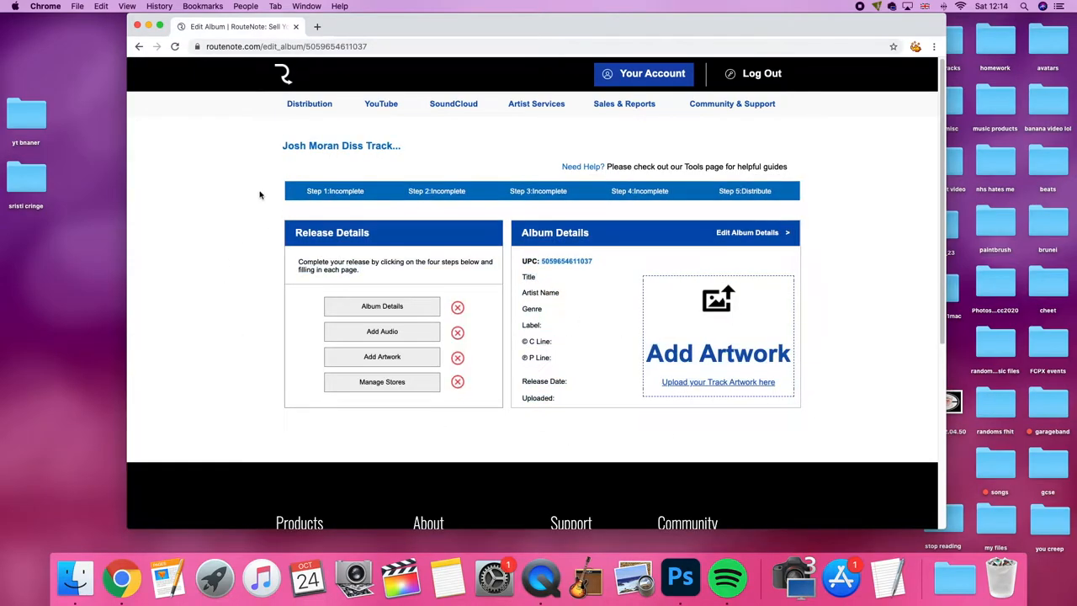
left_click(382, 307)
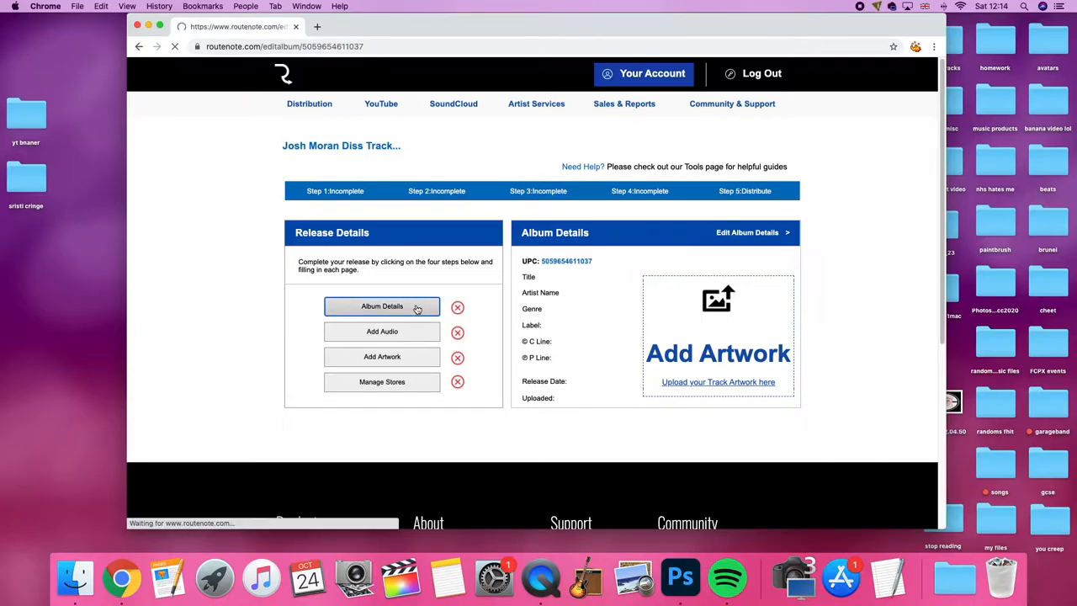
Set genres Anime and Brazilian, fill copyright holders and pick the suggested record label.
left_click(382, 306)
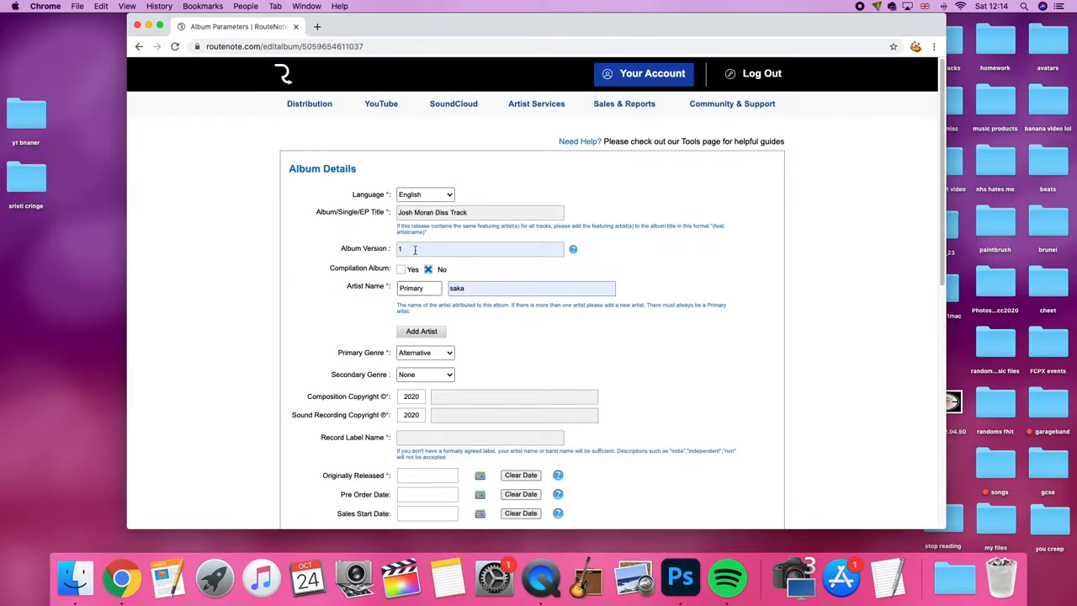
scroll("down", 3)
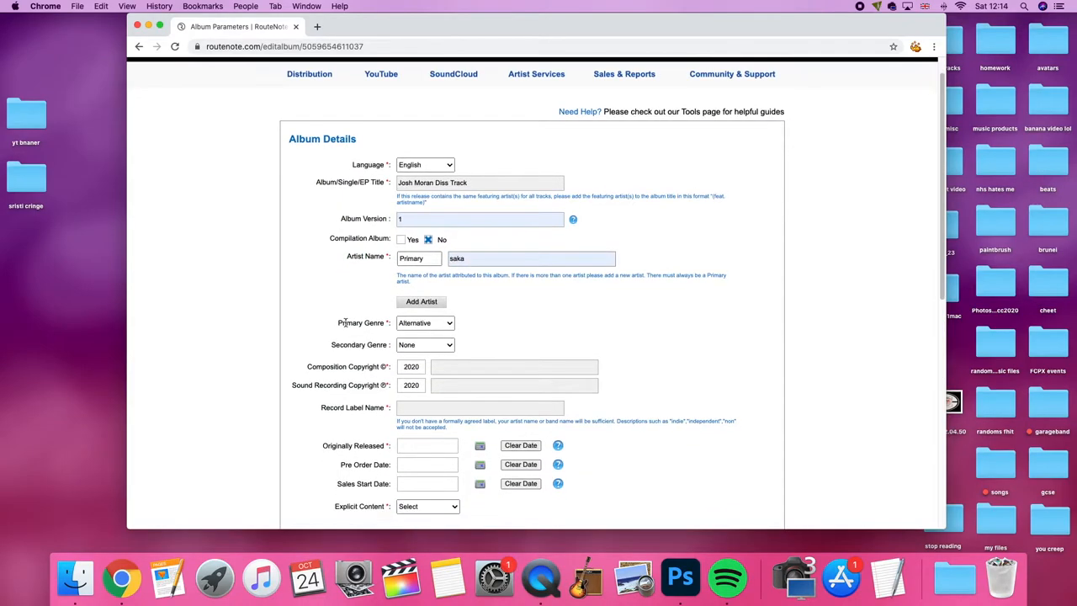
left_click(424, 324)
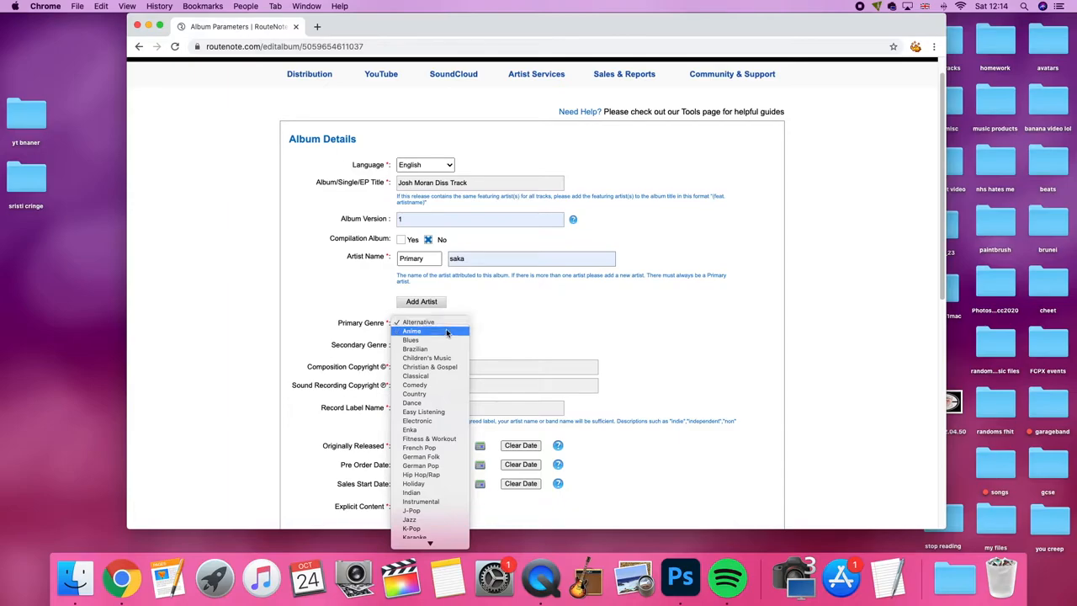
left_click(413, 329)
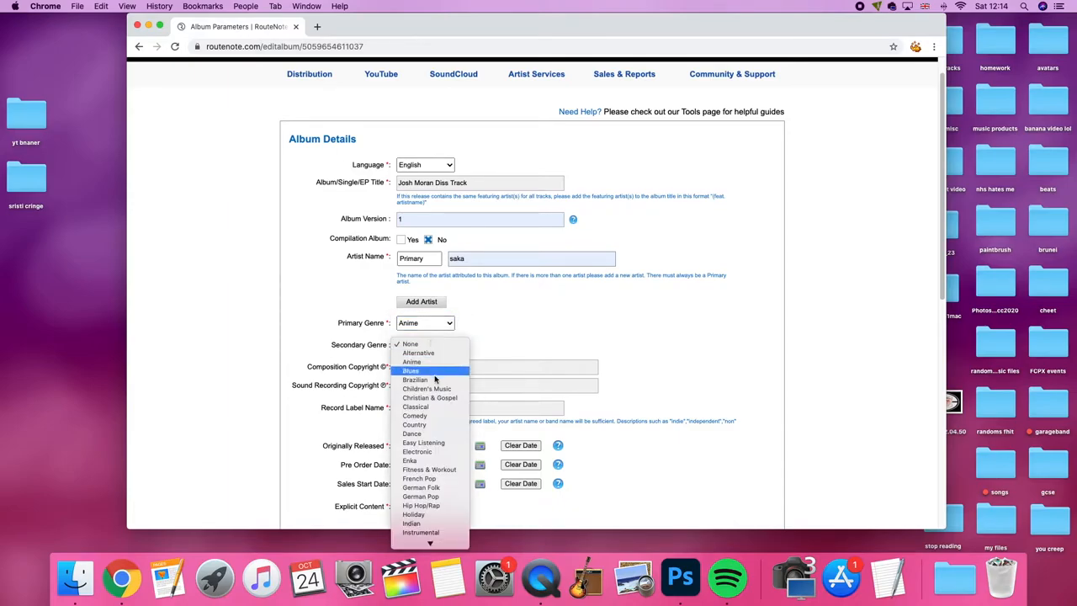
left_click(414, 380)
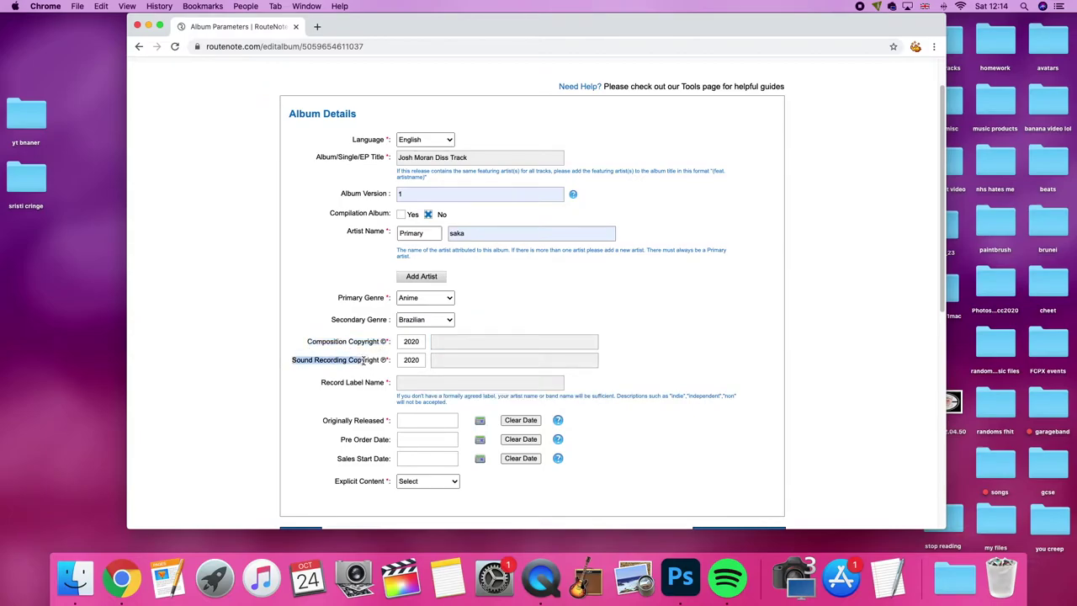
left_click(515, 340)
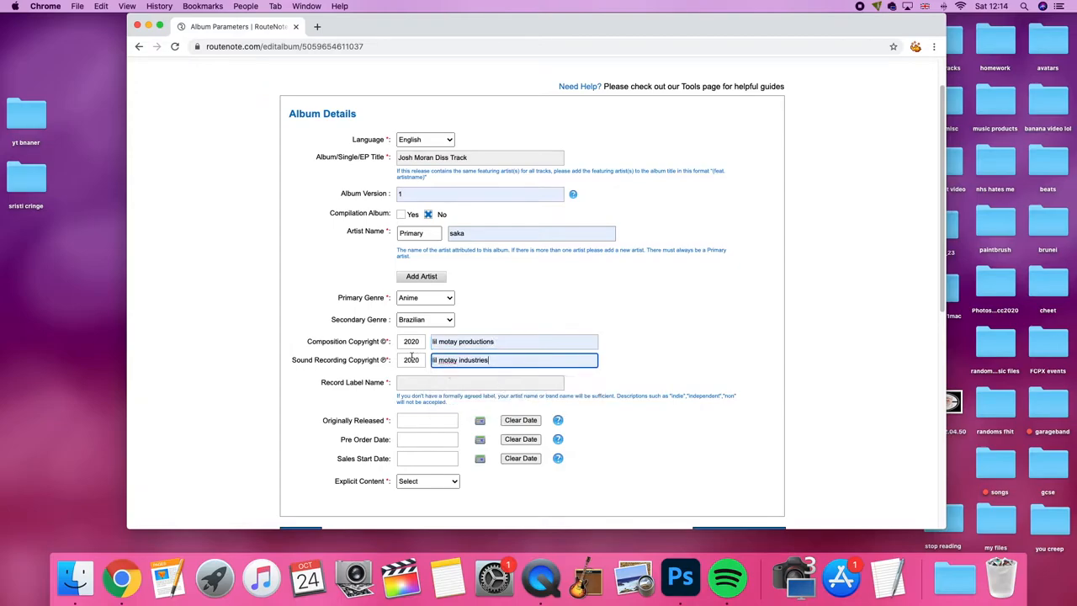
left_click(479, 382)
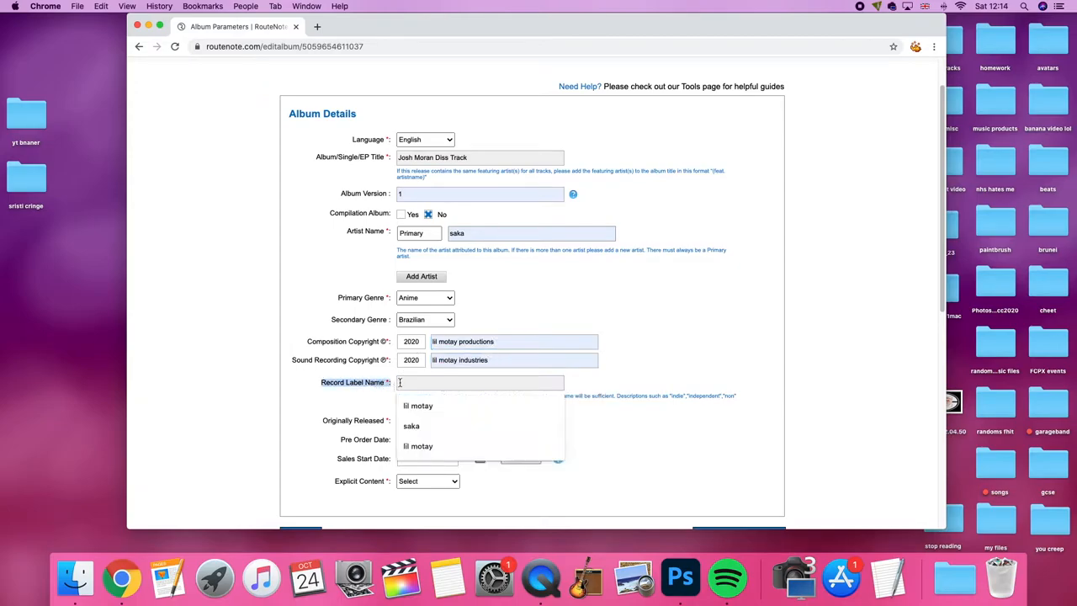
left_click(417, 404)
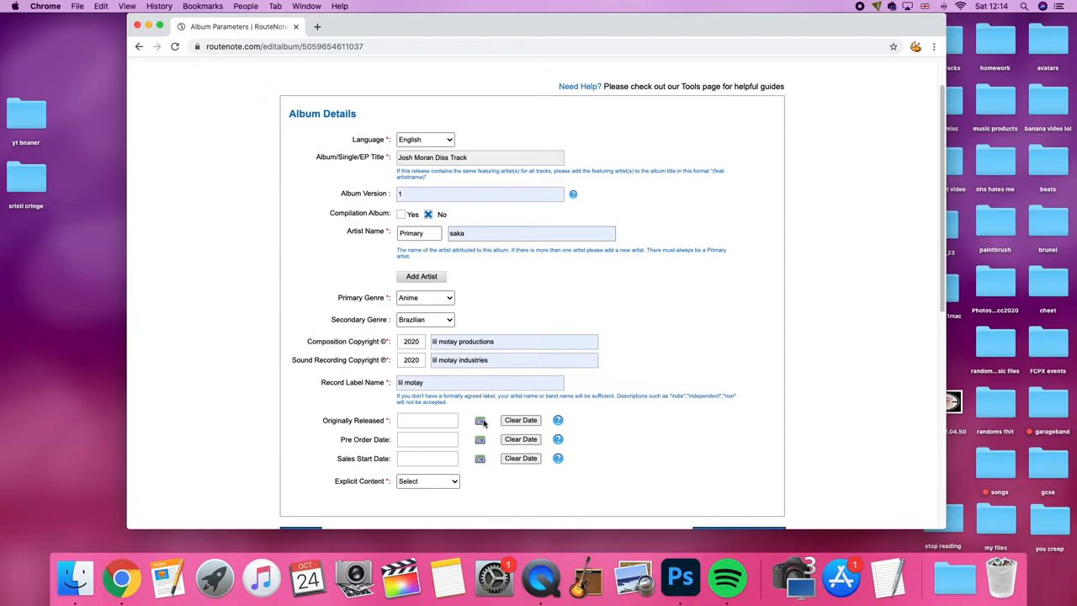
Set original release date 2020/10/01, pre-order date 2020/10/24, and mark the release Explicit.
left_click(479, 382)
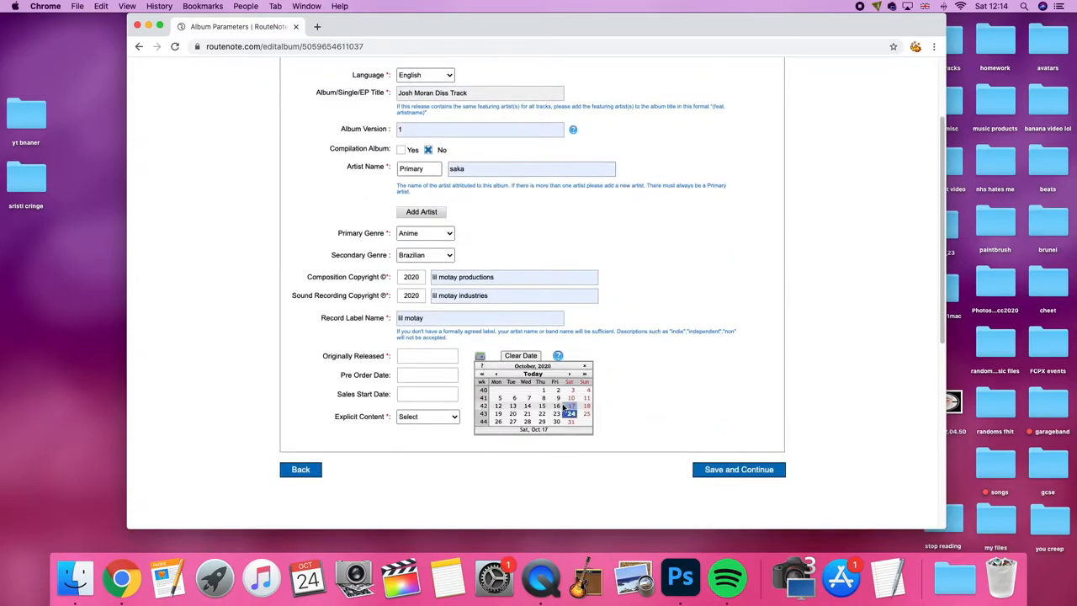
left_click(543, 390)
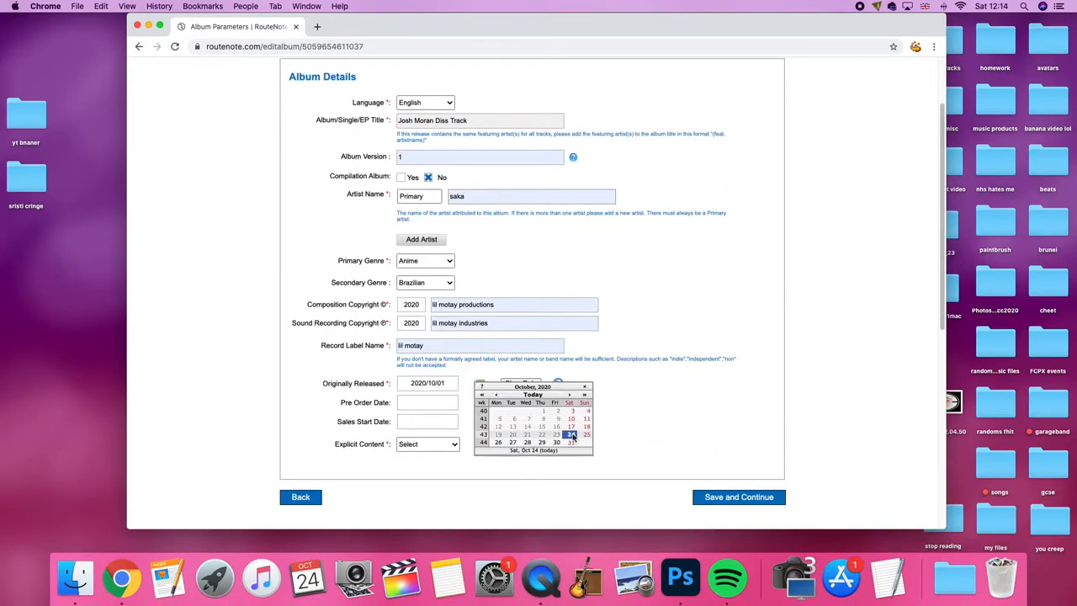
left_click(572, 434)
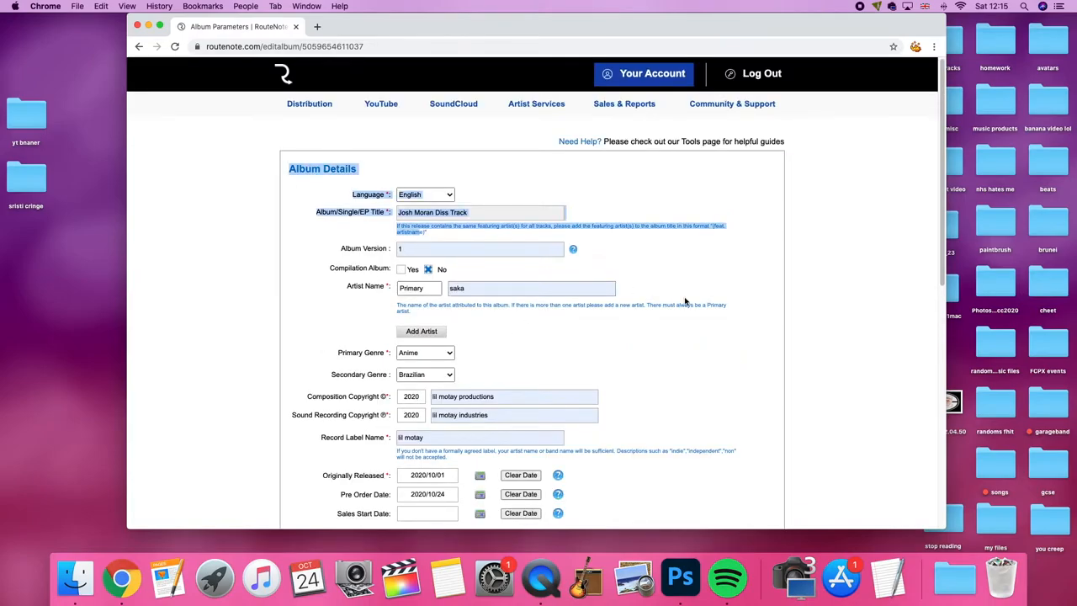
scroll("down", 3)
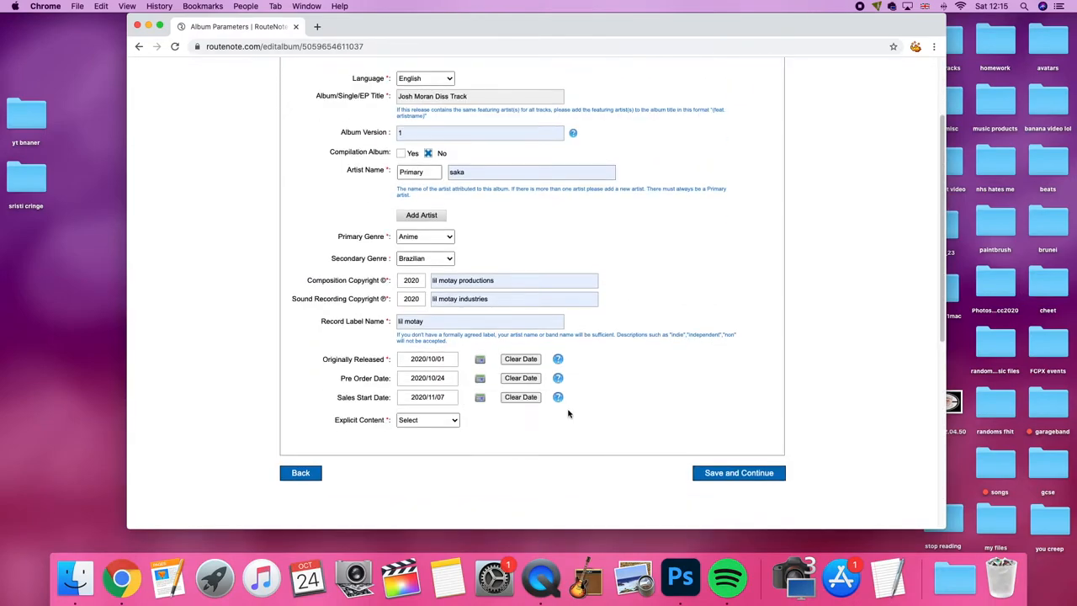
scroll("up", 3)
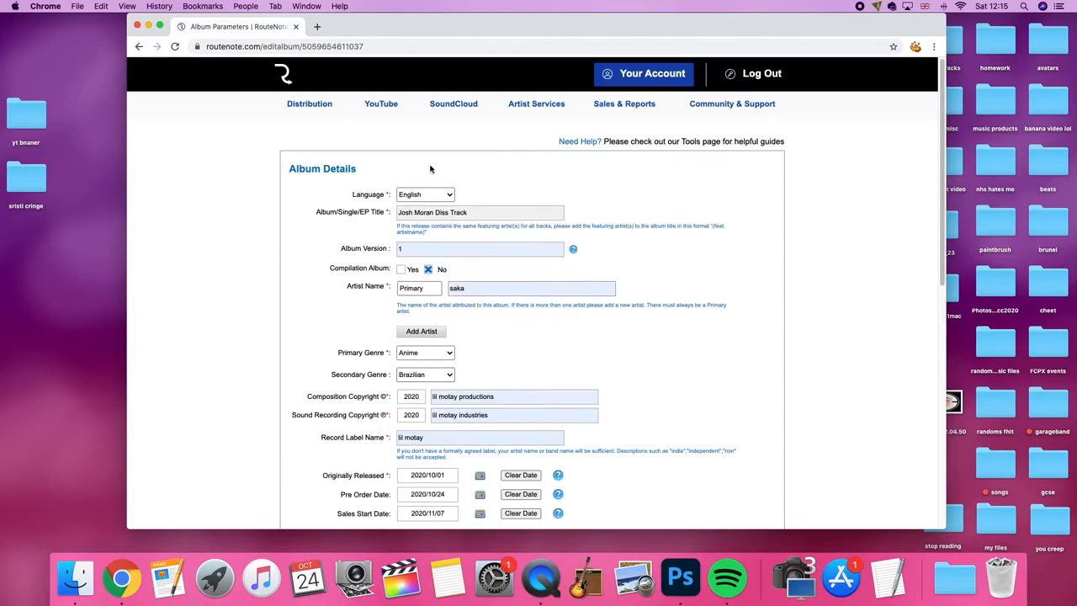
scroll("down", 3)
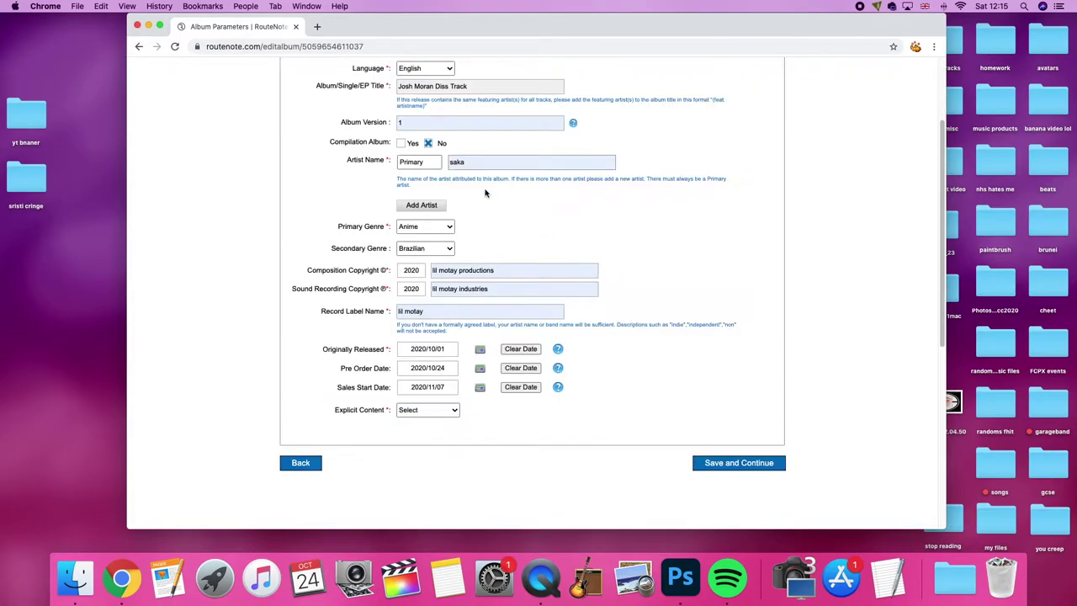
left_click(427, 411)
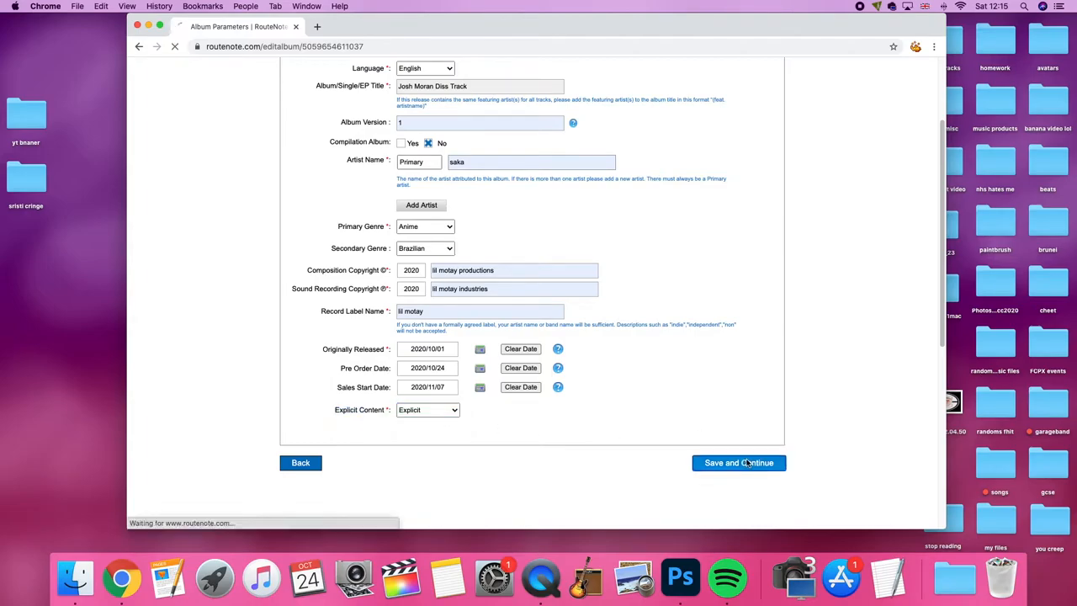
Save the album details and start adding audio to the release.
left_click(737, 463)
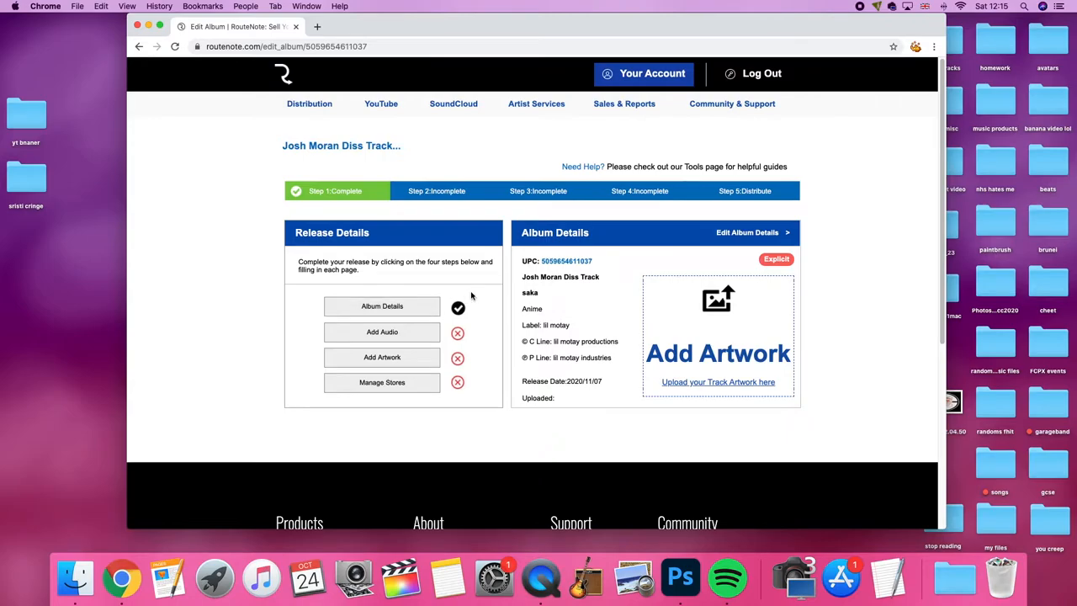
scroll("down", 3)
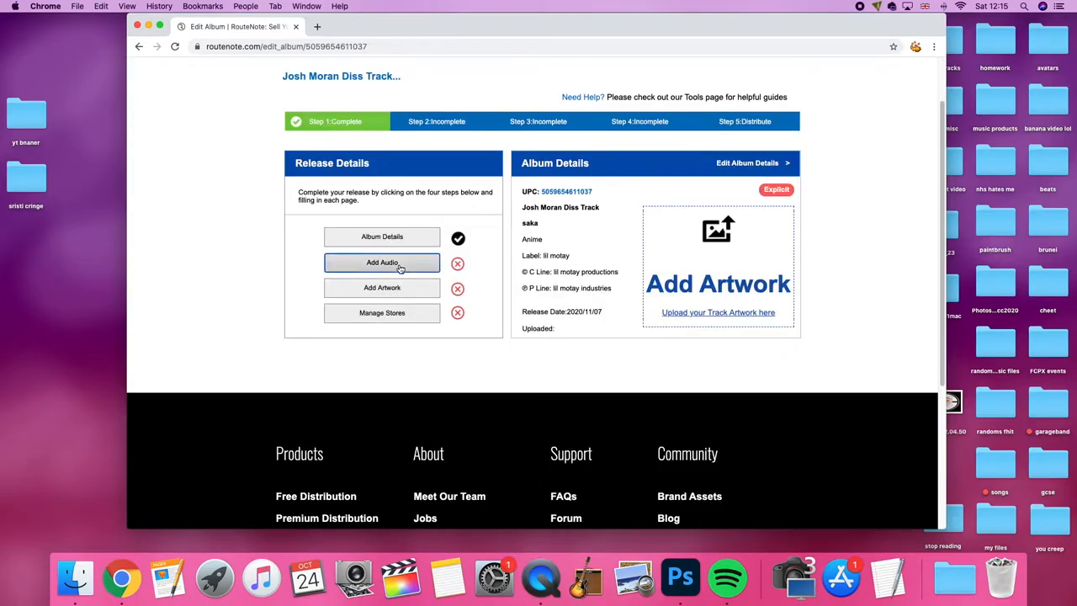
left_click(382, 263)
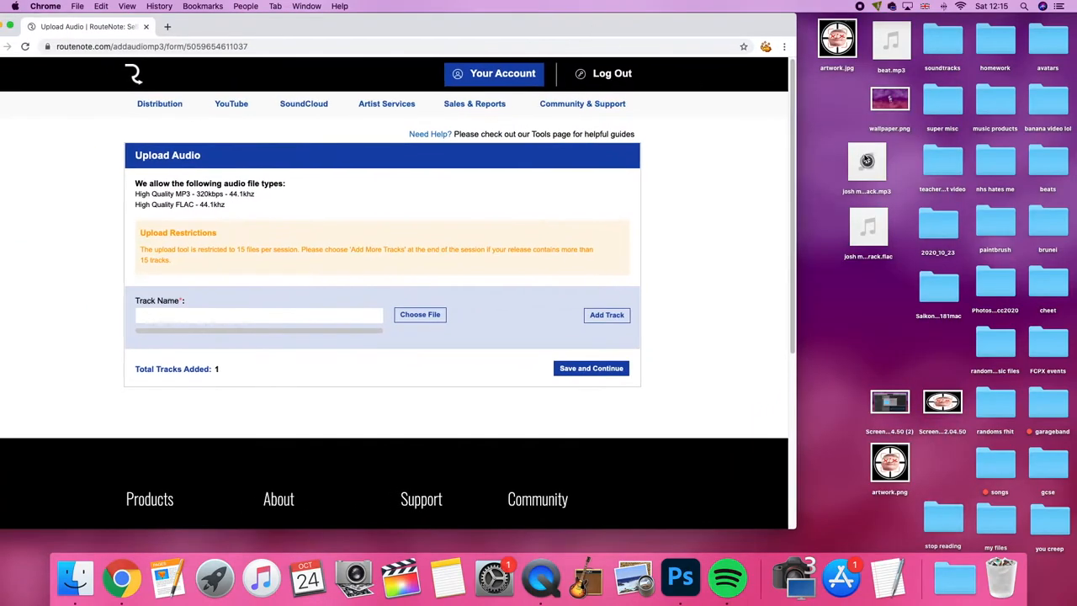
left_click(867, 165)
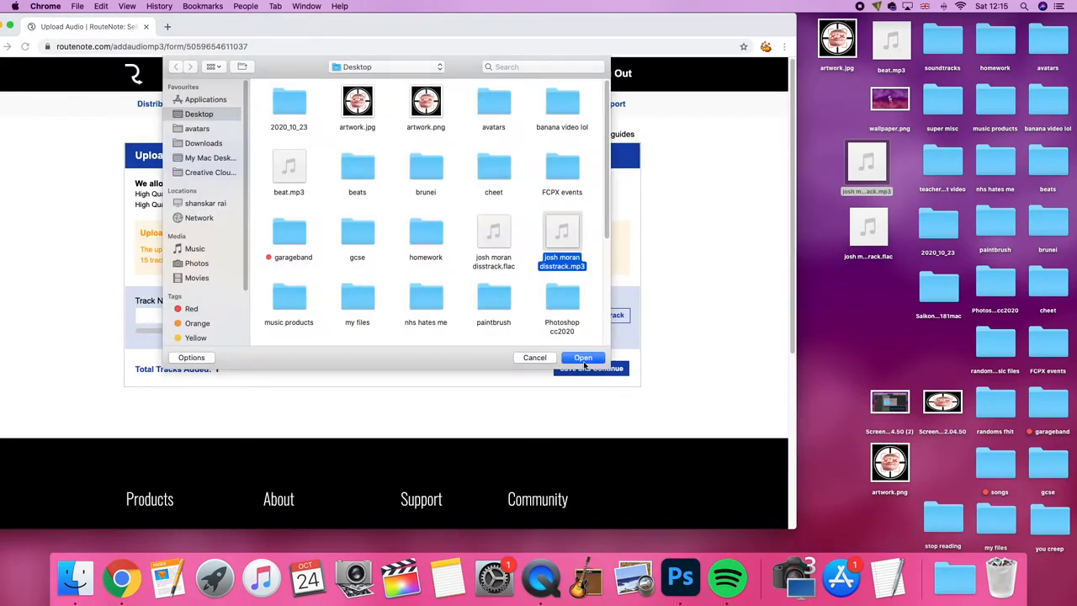
left_click(582, 357)
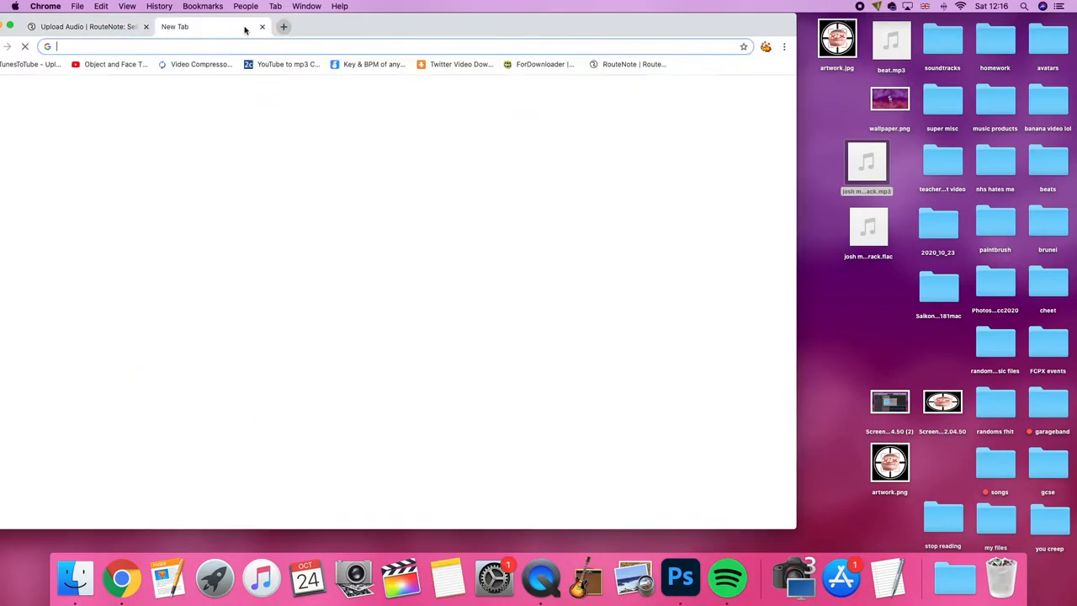
Search 'mp3 to flac converter', convert via CloudConvert, download the FLAC and save the uploaded track.
type("mp3 to flac converter")
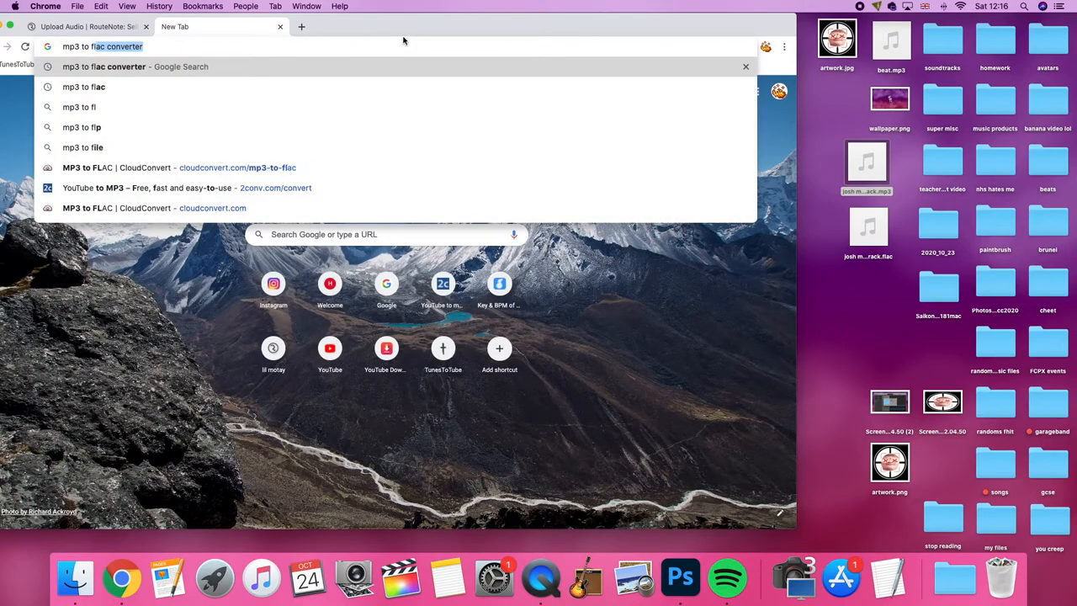
key("Return")
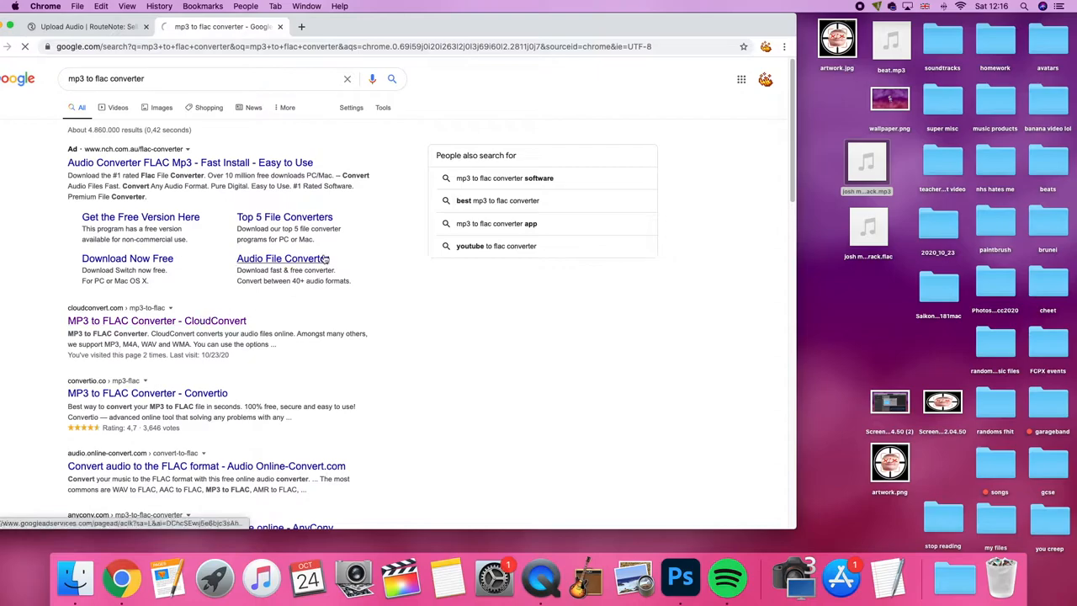
left_click(157, 320)
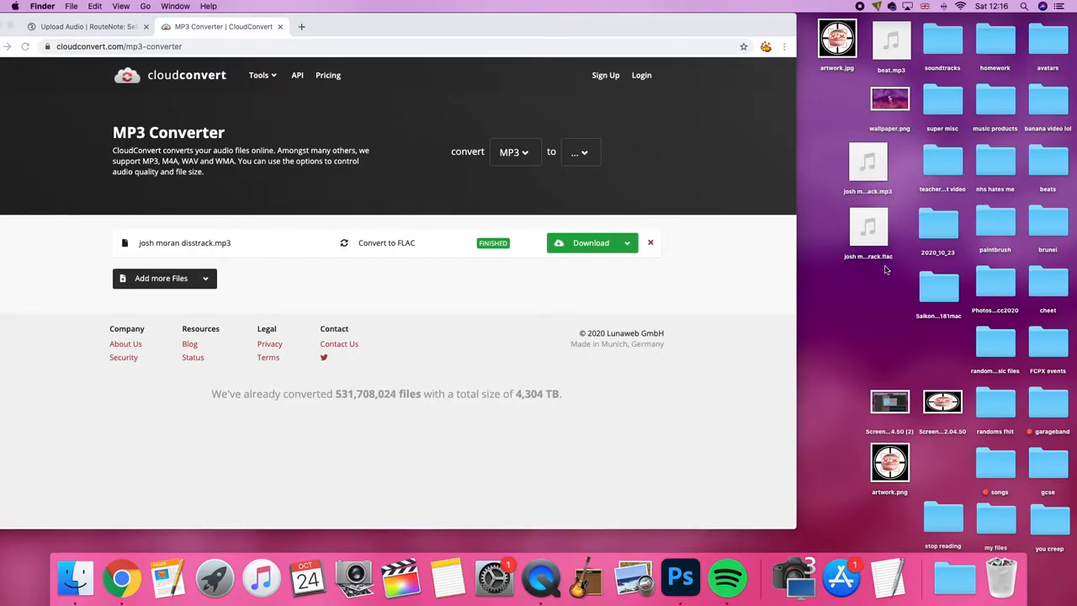
left_click(85, 27)
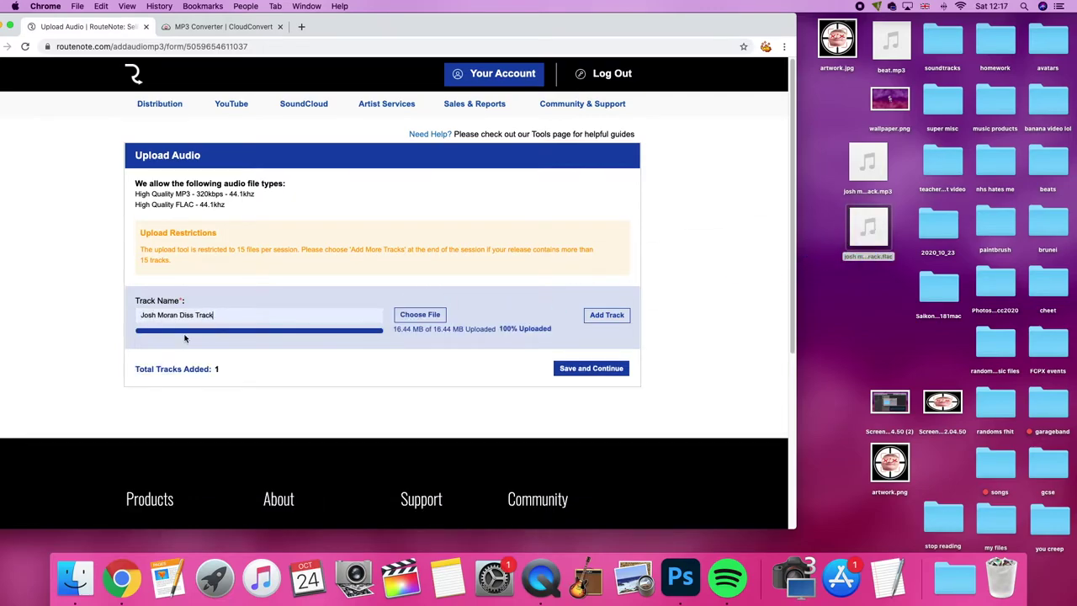
left_click(591, 367)
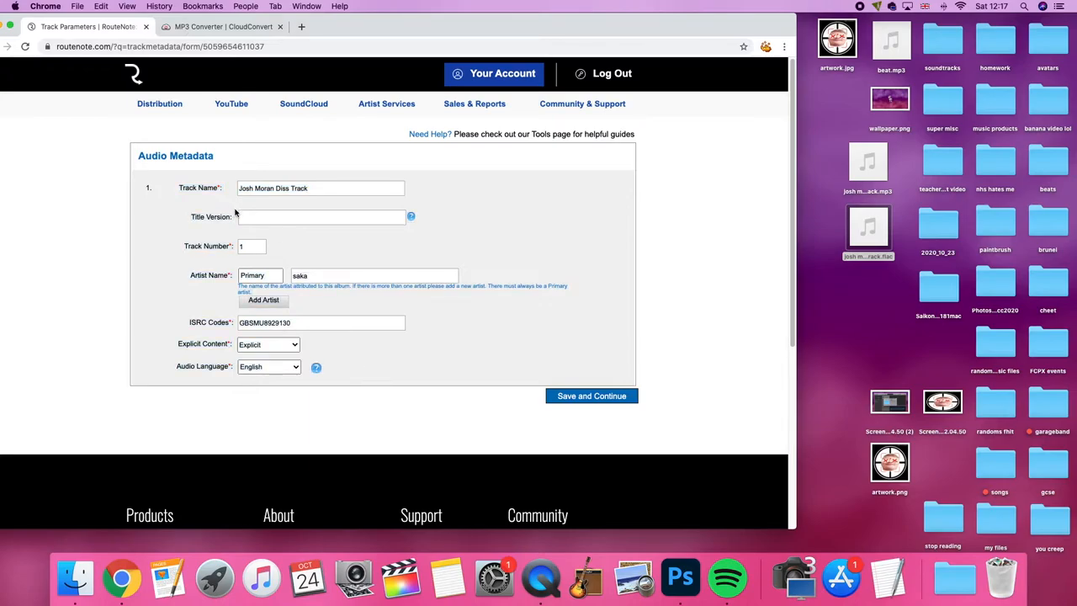
Enter 1 as the Title Version and save the track metadata.
type("1")
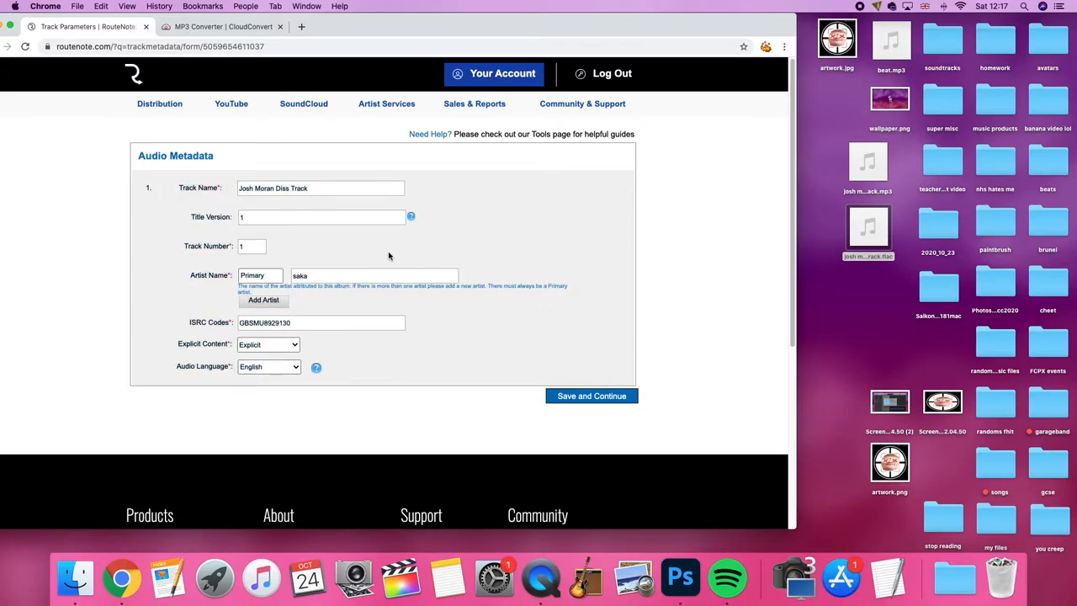
mouse_move(295, 336)
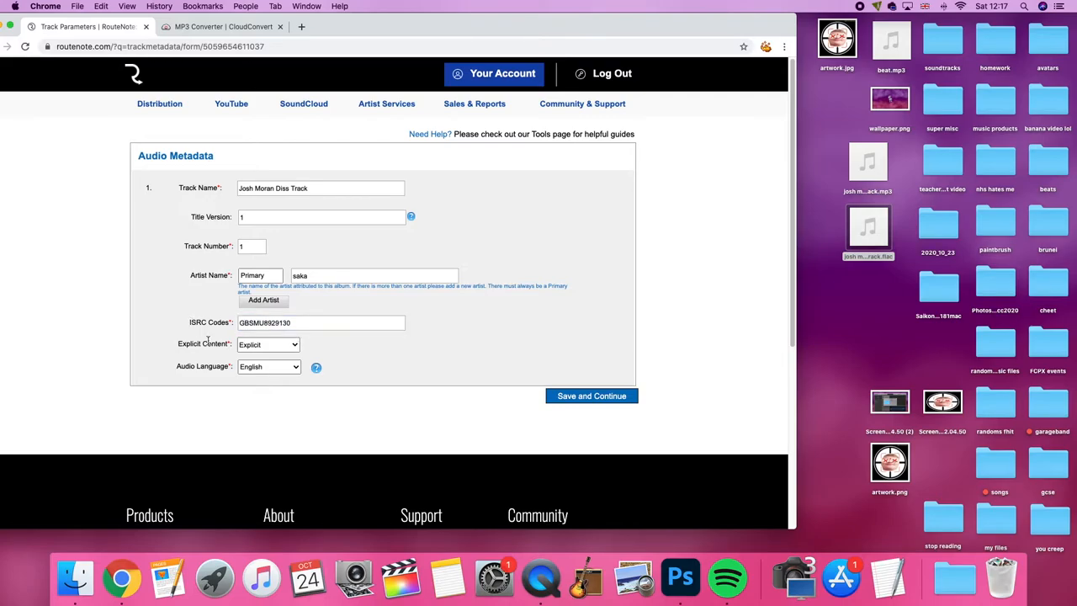
left_click(268, 367)
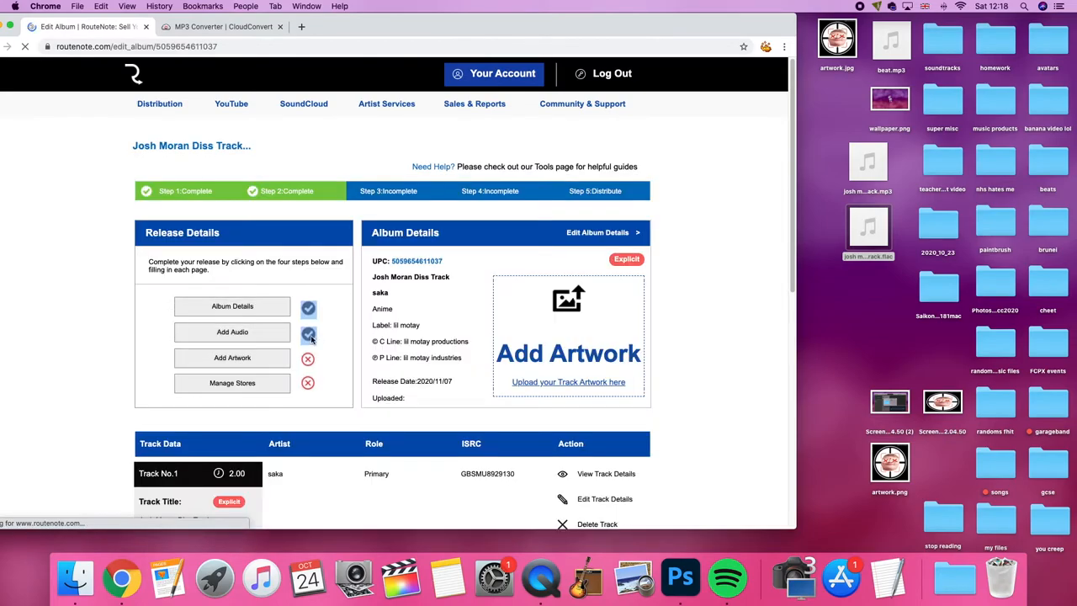
Upload the crosshair face image as release artwork and save it.
left_click(233, 357)
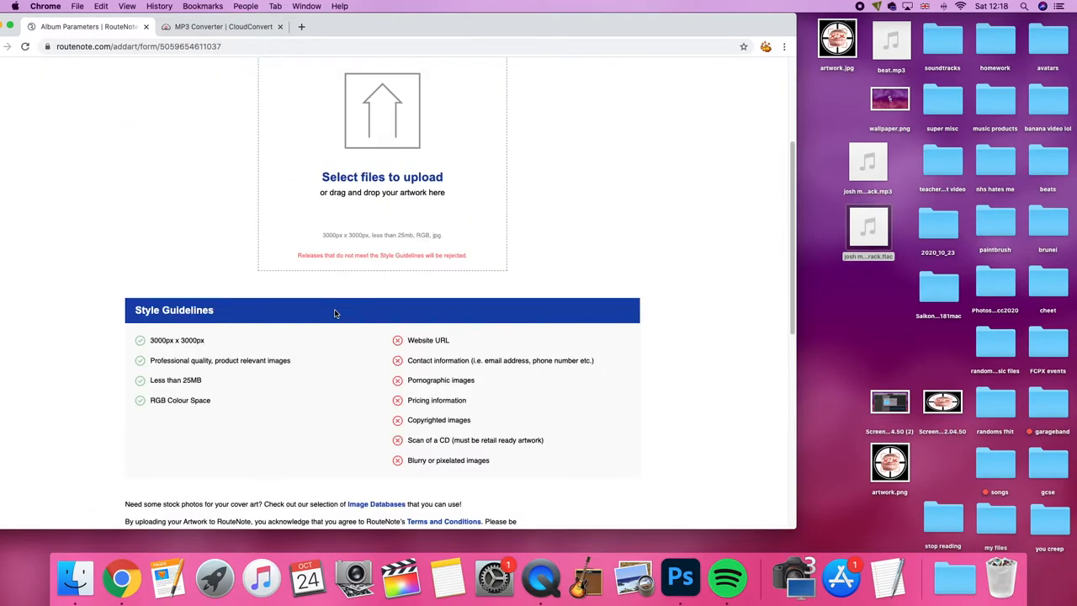
scroll("up", 3)
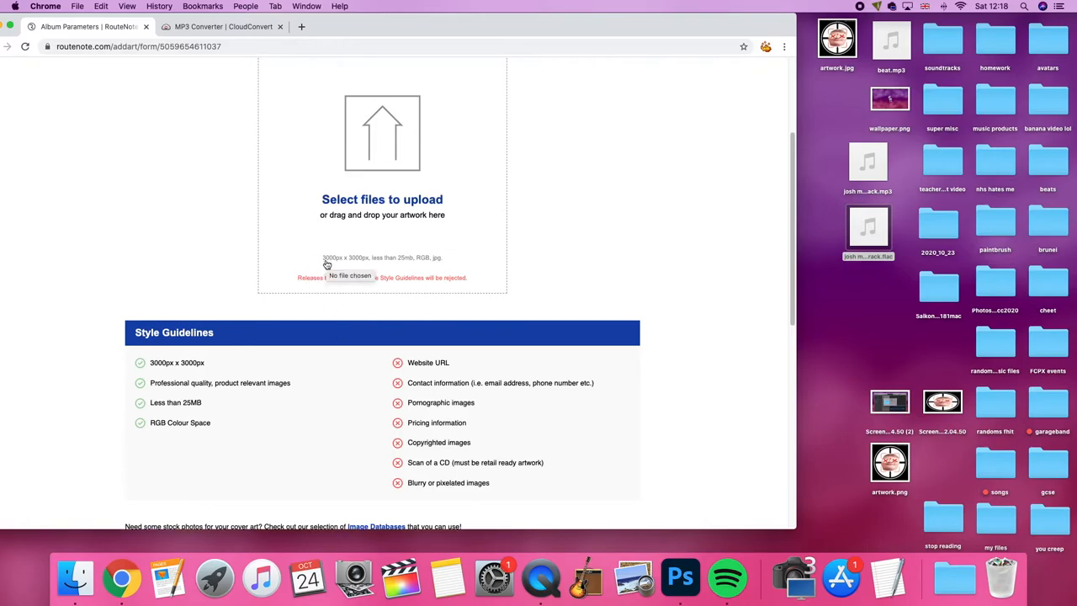
mouse_move(328, 121)
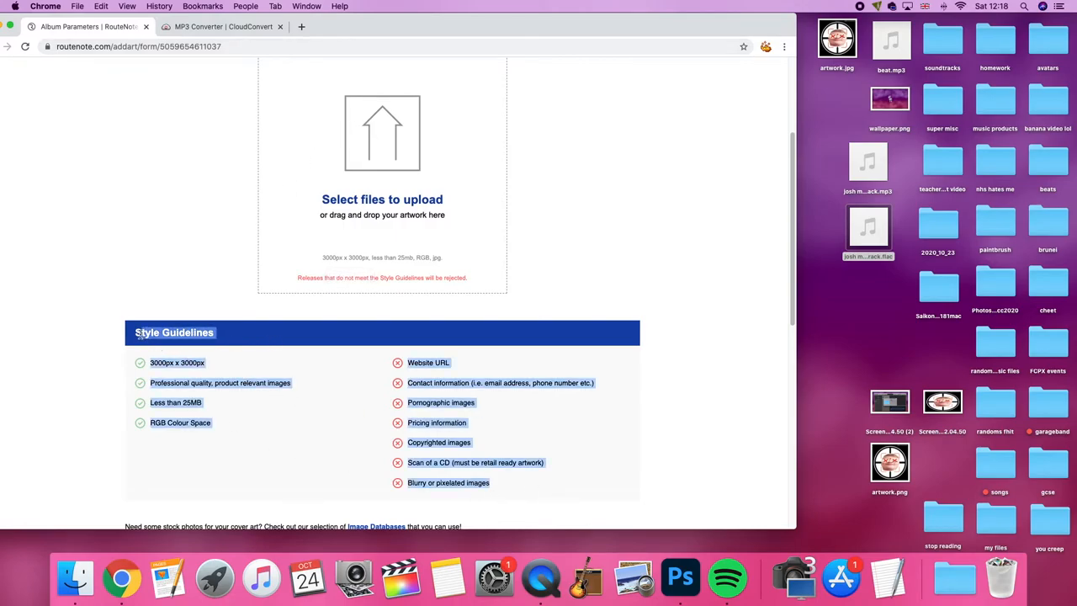
scroll("down", 3)
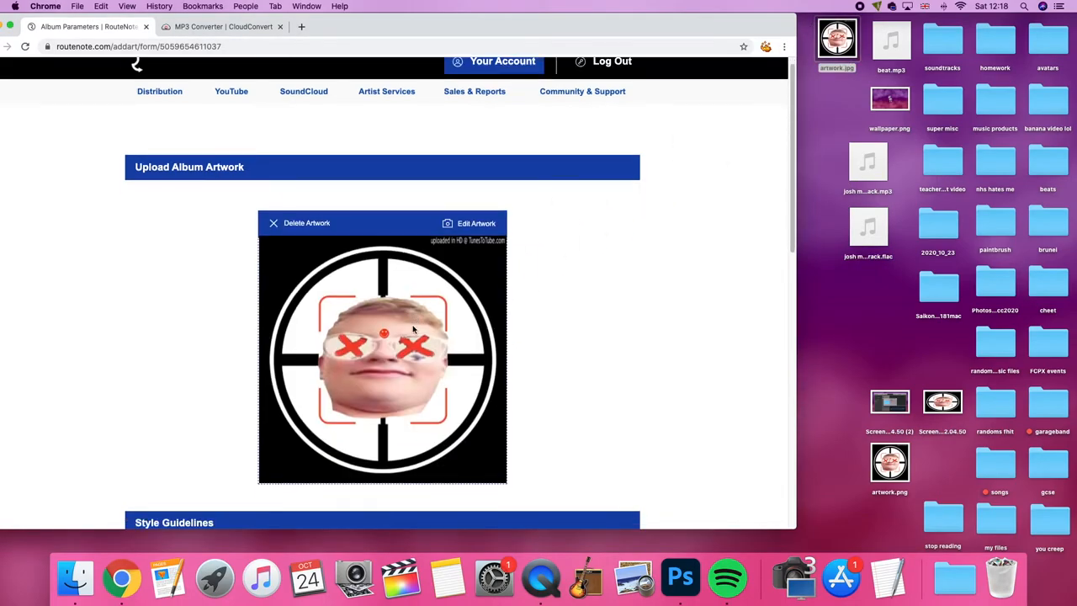
scroll("down", 3)
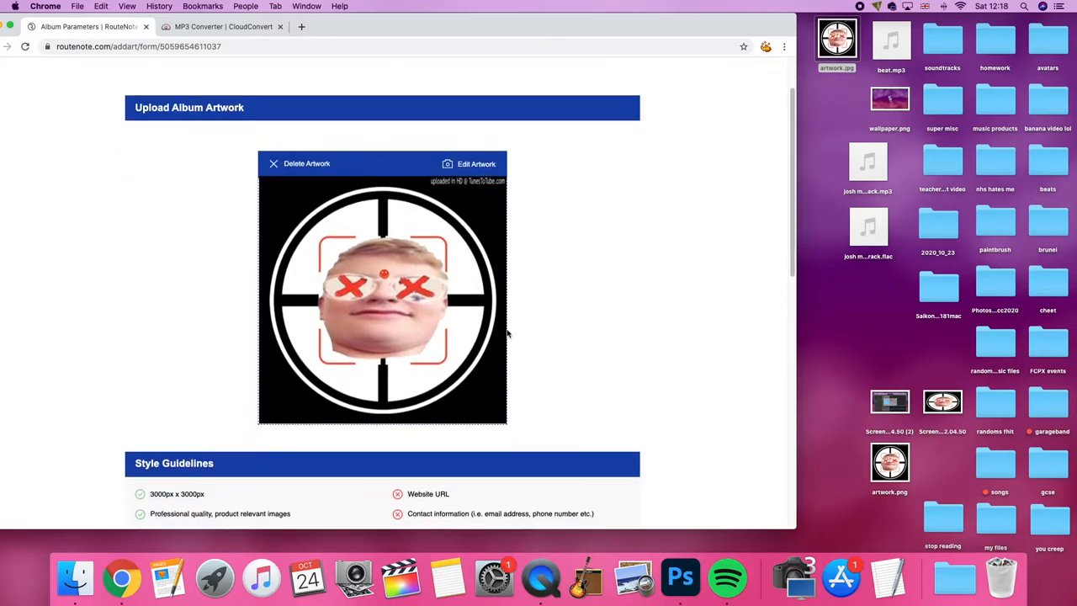
scroll("down", 3)
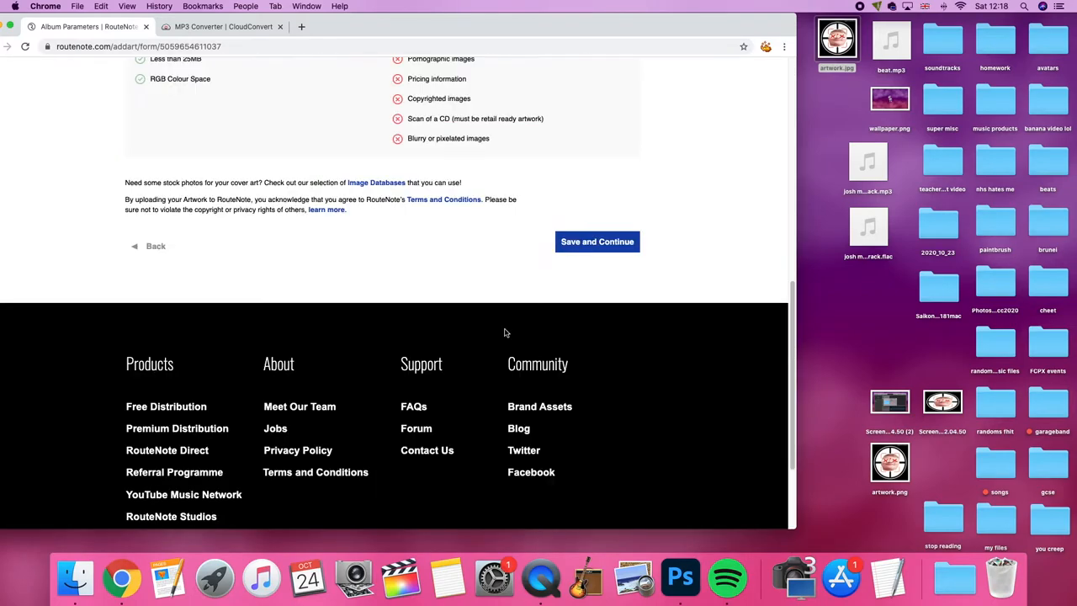
left_click(596, 242)
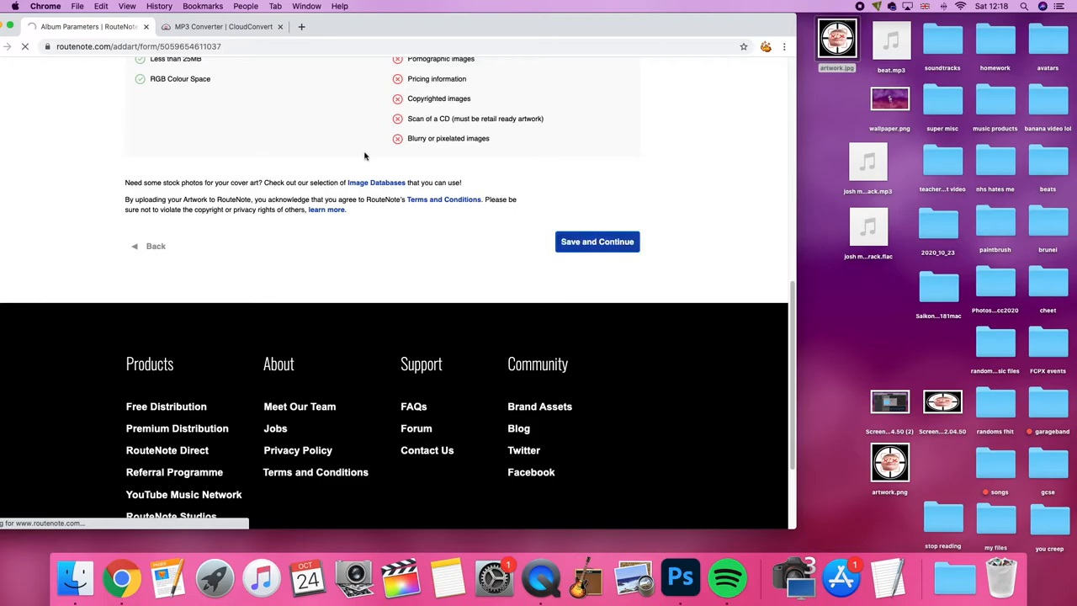
Enter Manage Stores for the release from the editor.
scroll("up", 3)
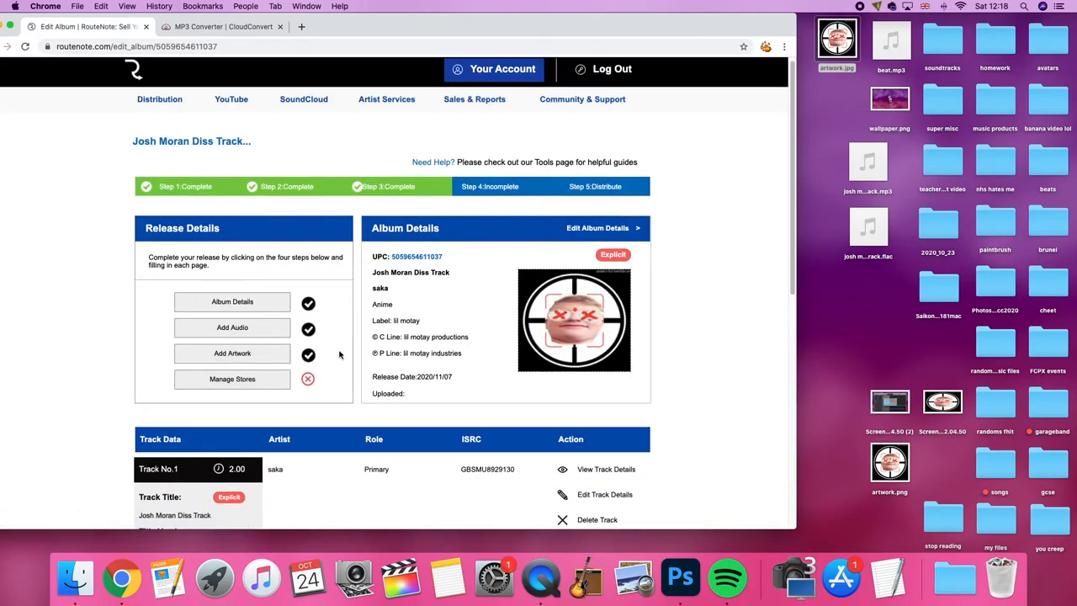
scroll("down", 3)
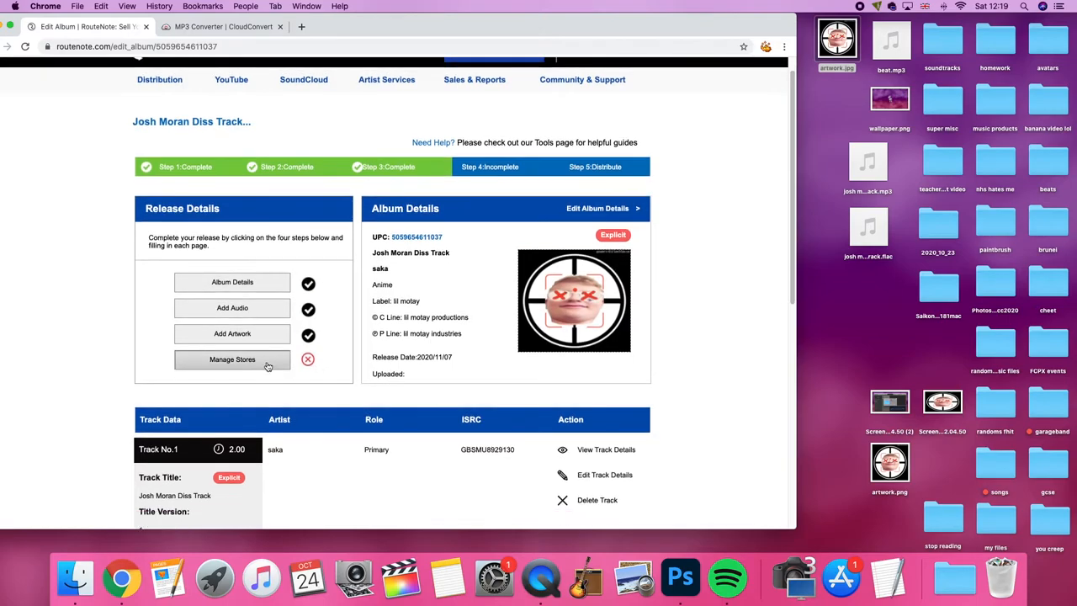
left_click(232, 360)
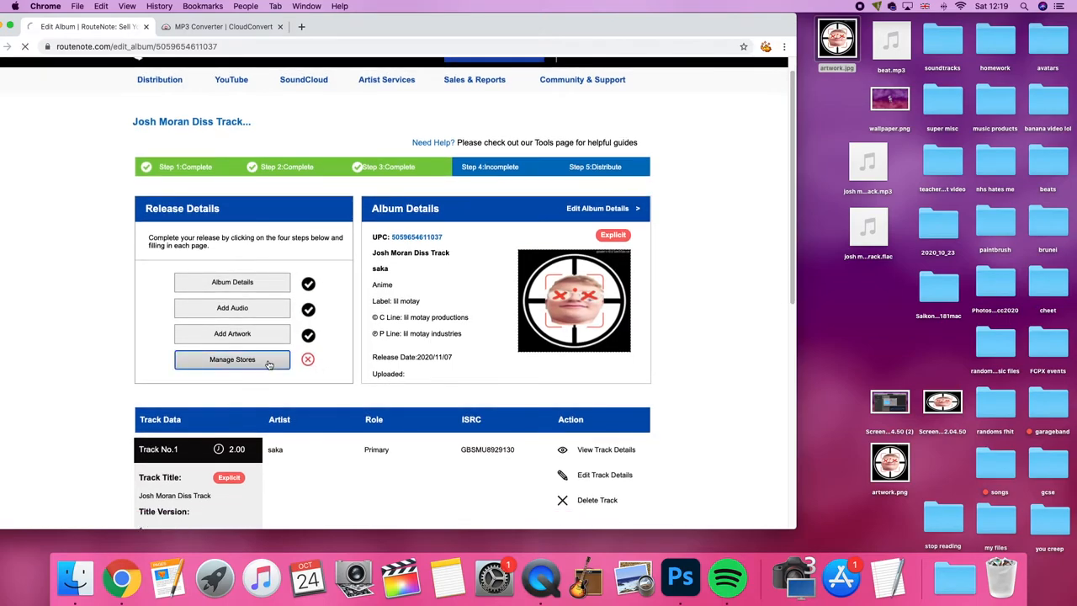
left_click(233, 361)
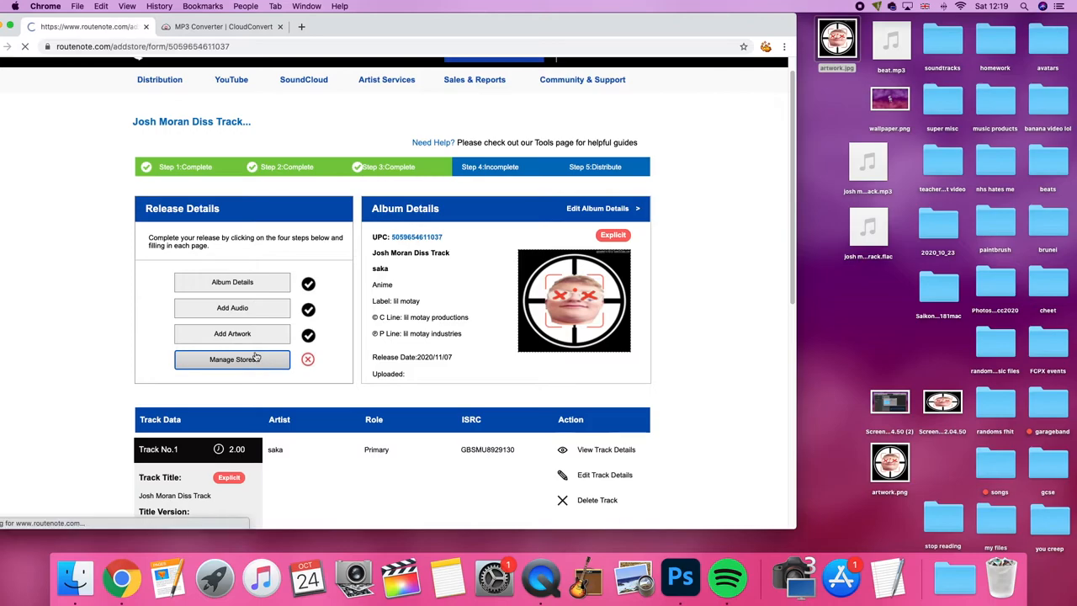
Select all stores for the release, then leave YouTube out.
left_click(233, 360)
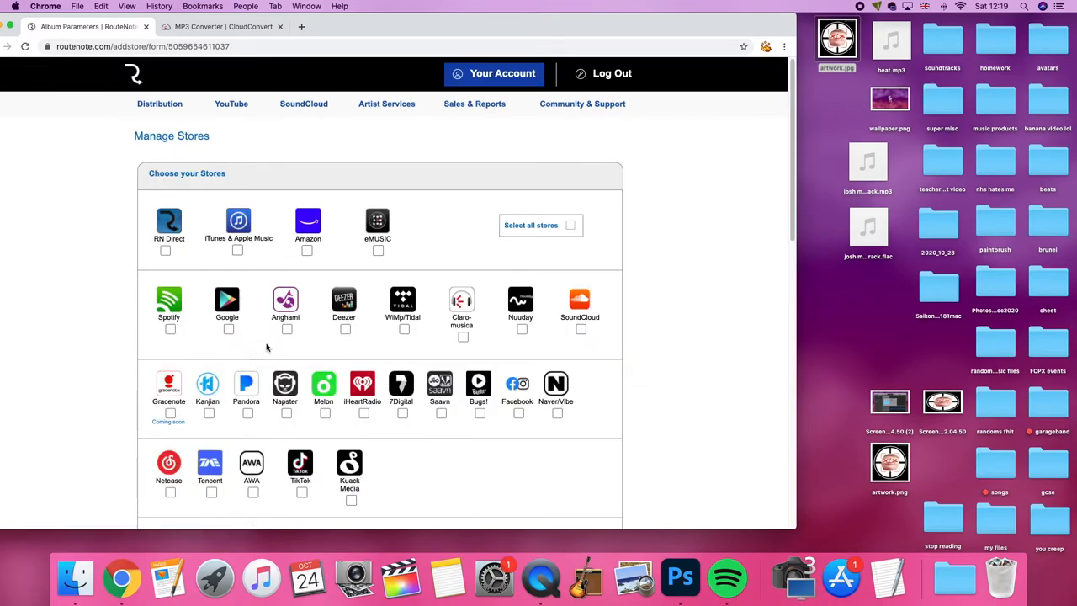
scroll("down", 3)
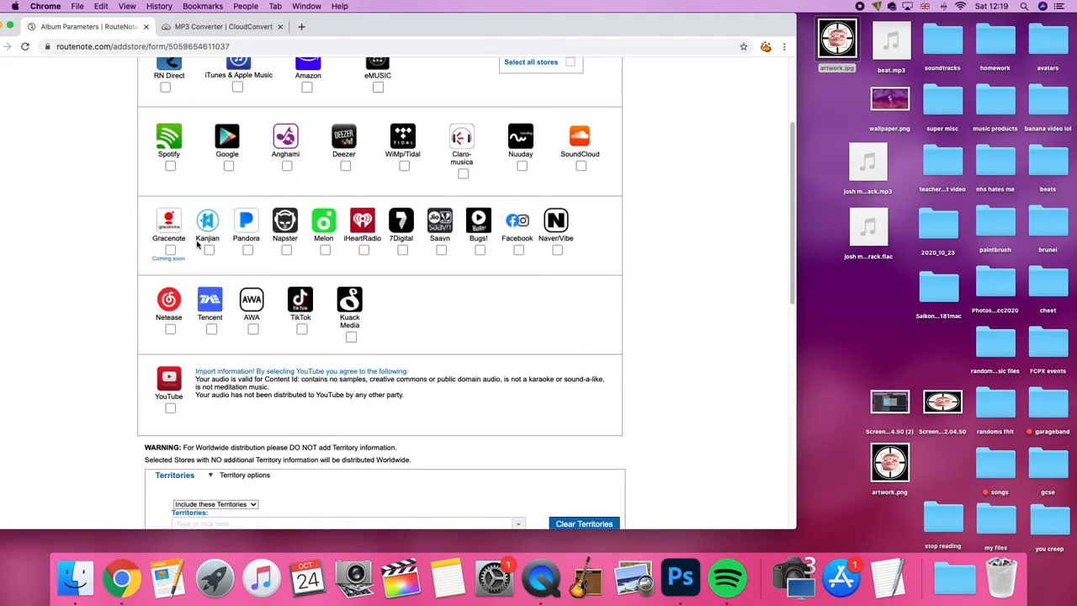
scroll("up", 3)
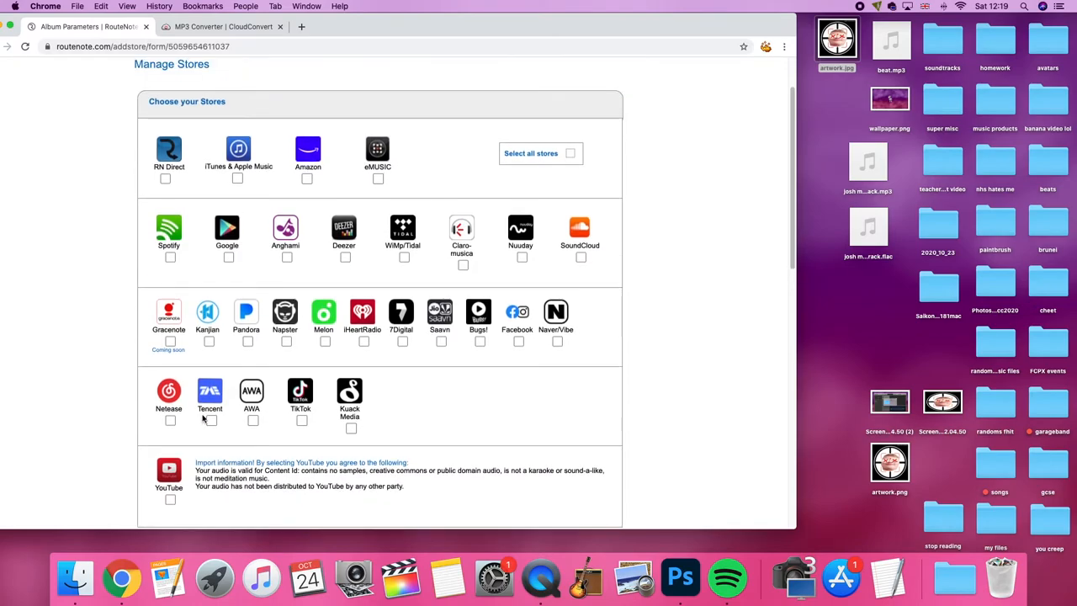
mouse_move(435, 353)
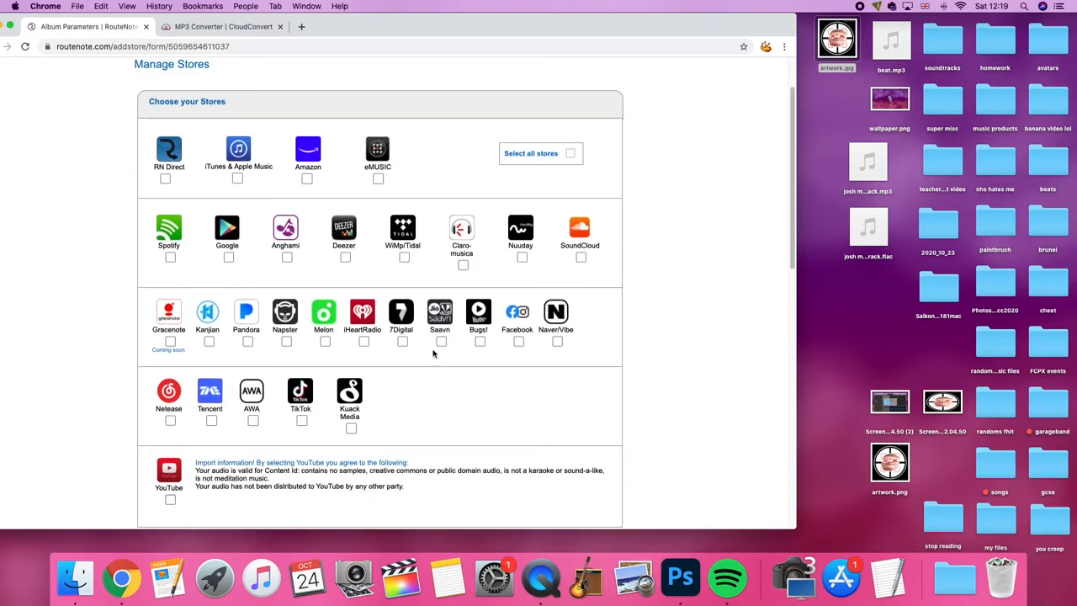
left_click(540, 153)
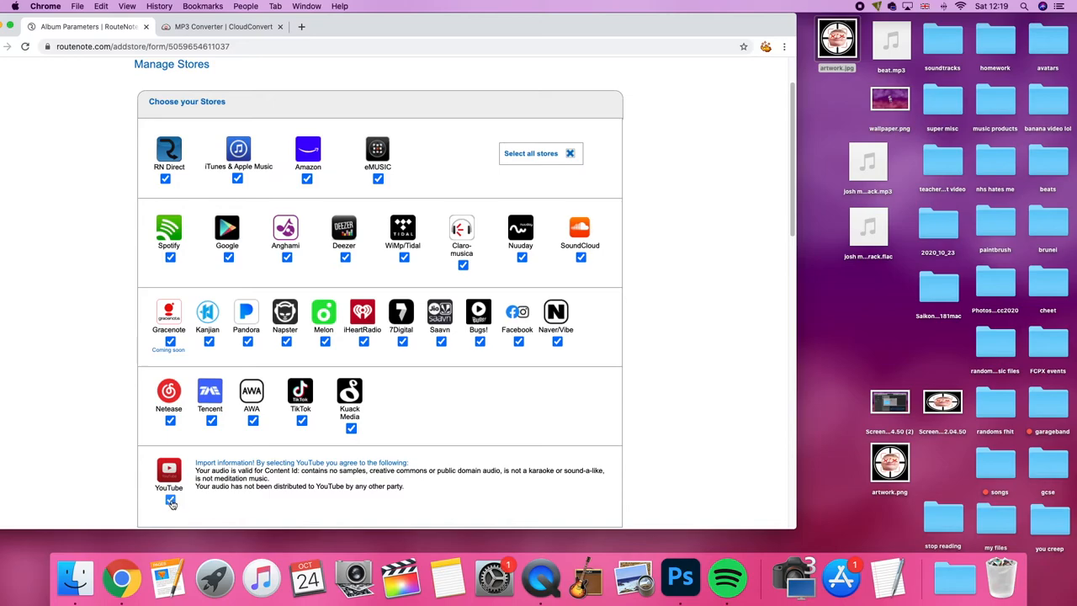
left_click(170, 500)
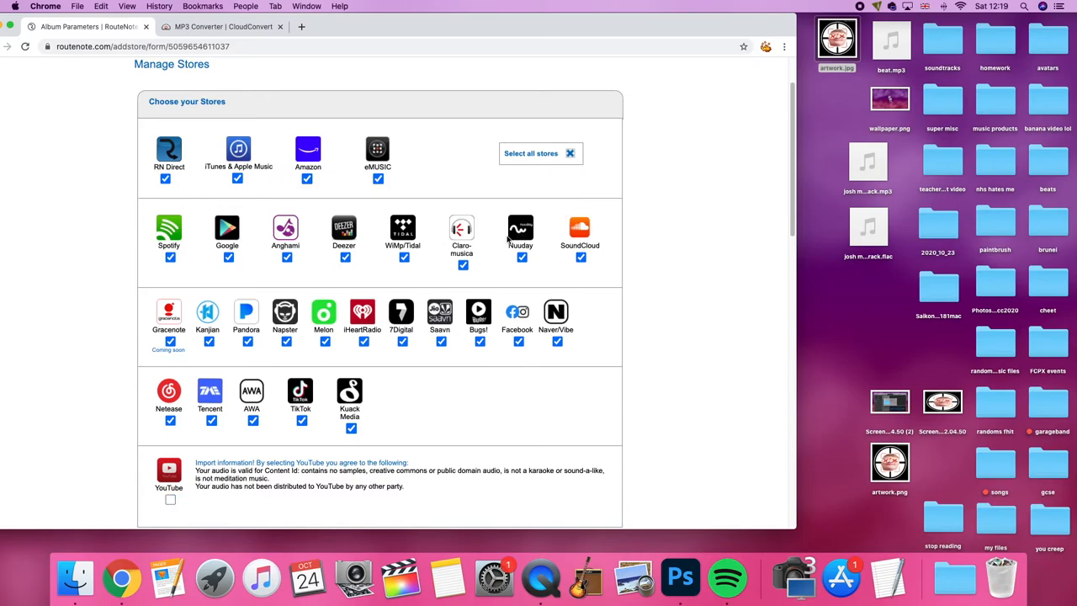
Save the store choices and continue to the distribution step.
scroll("down", 3)
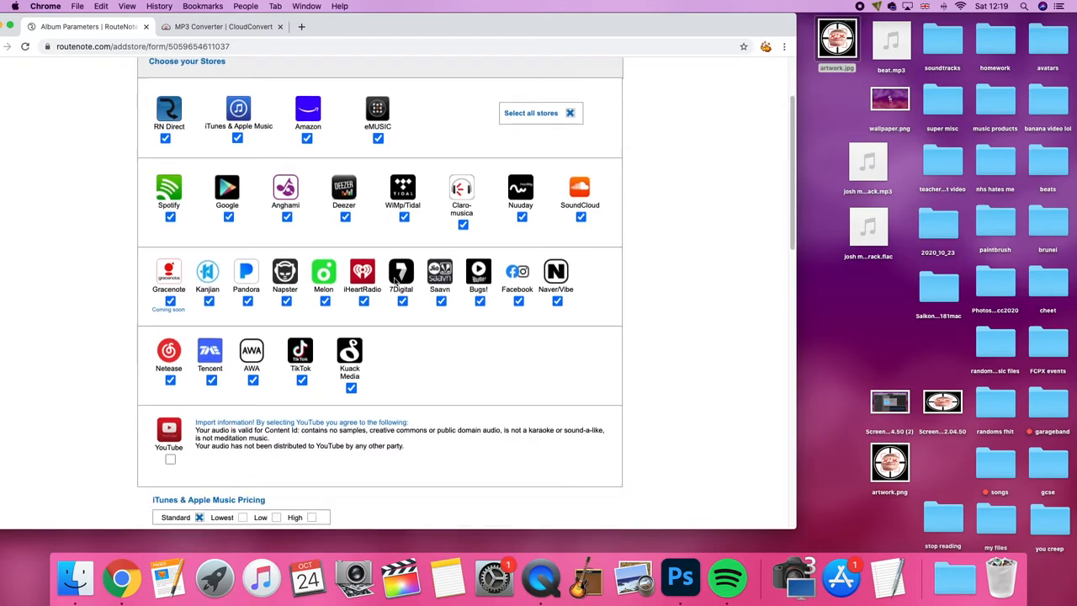
mouse_move(345, 333)
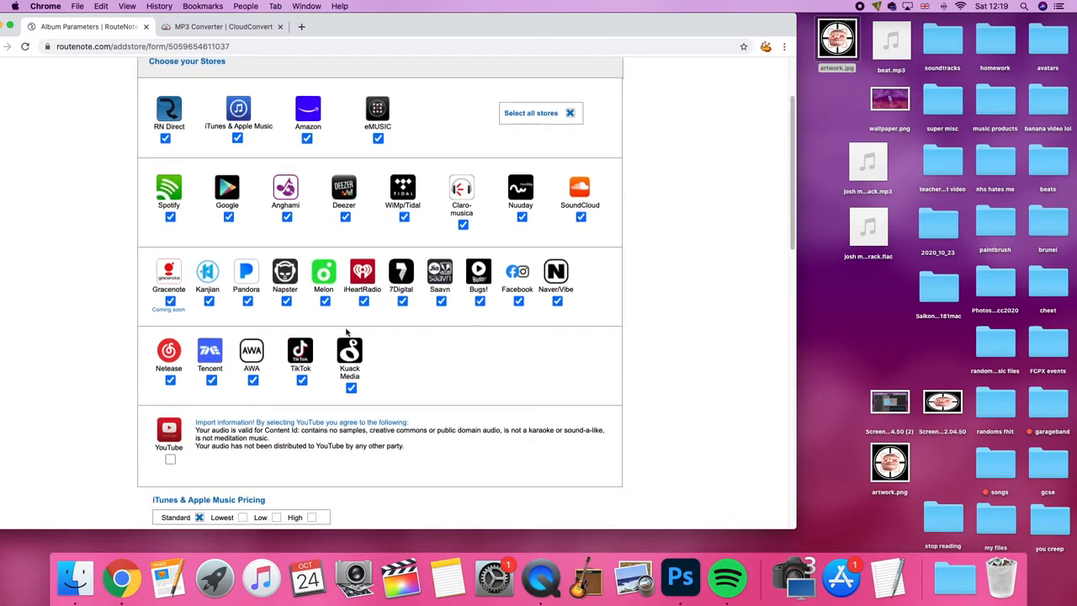
mouse_move(452, 375)
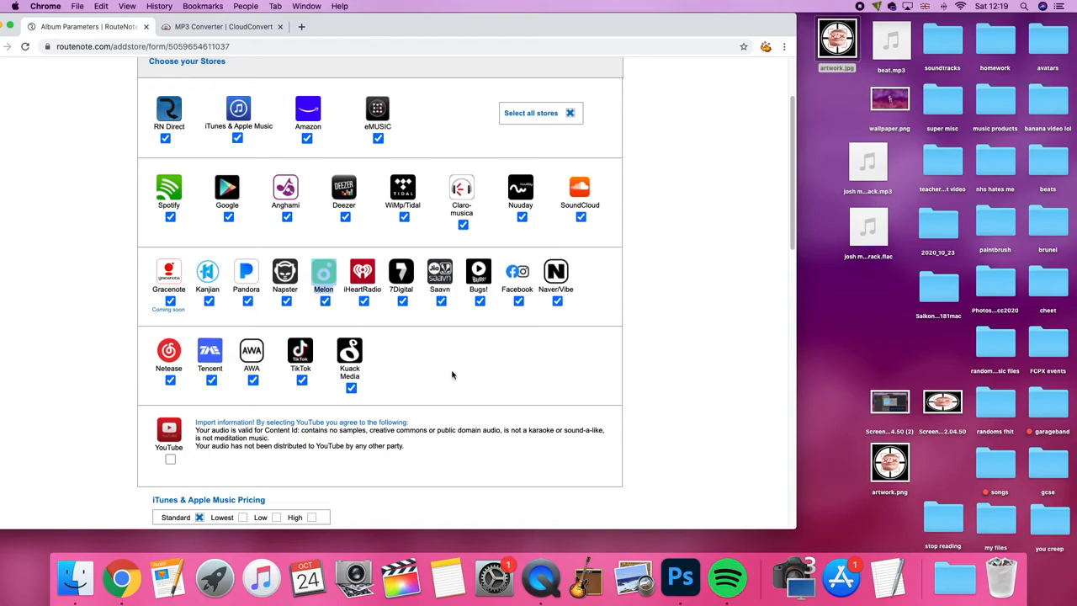
scroll("down", 3)
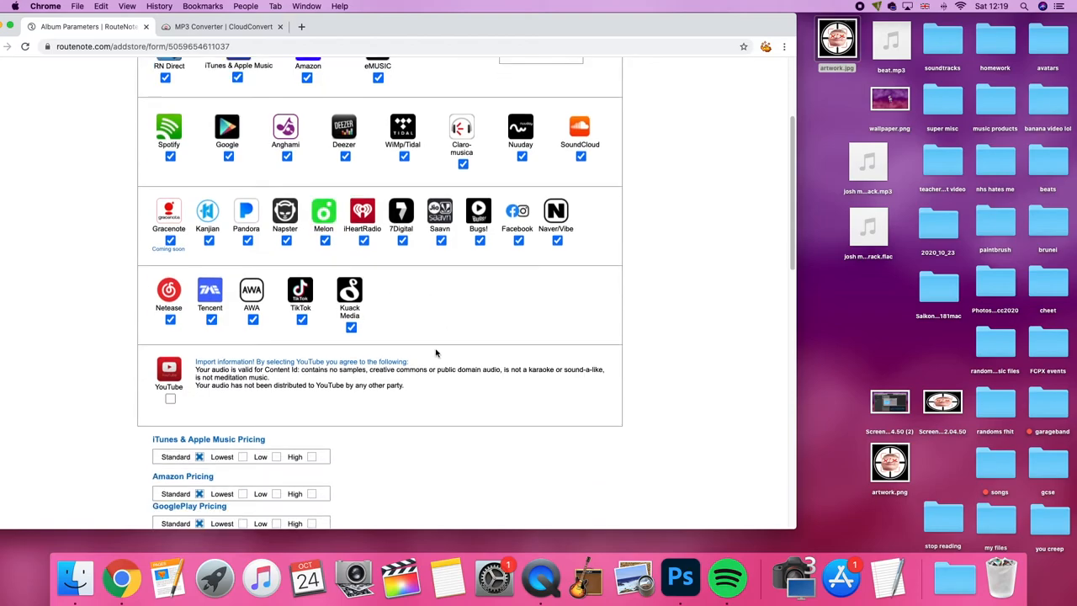
scroll("up", 3)
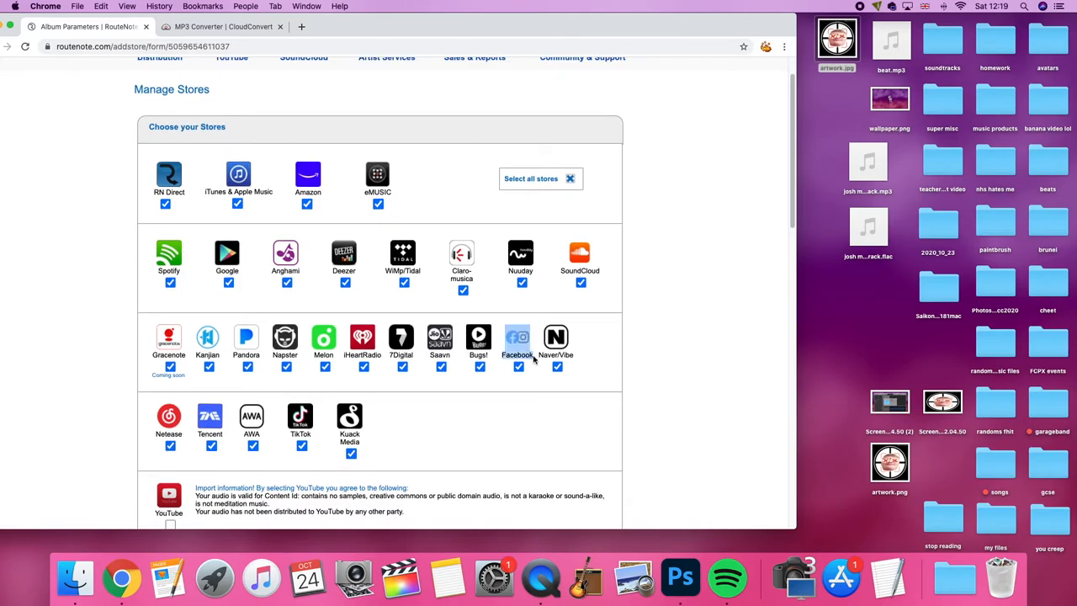
scroll("down", 3)
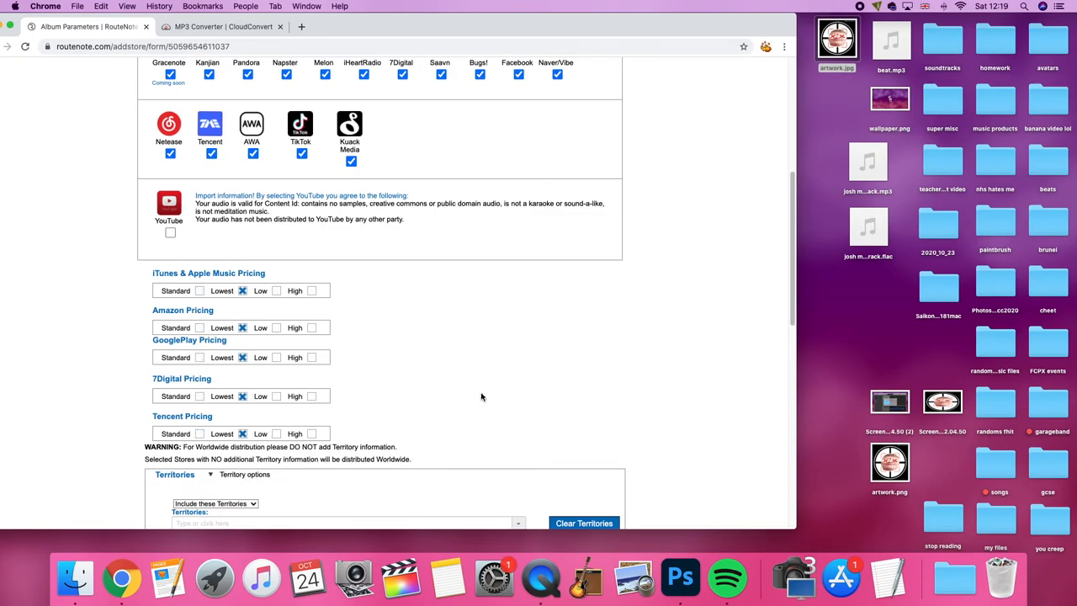
scroll("down", 3)
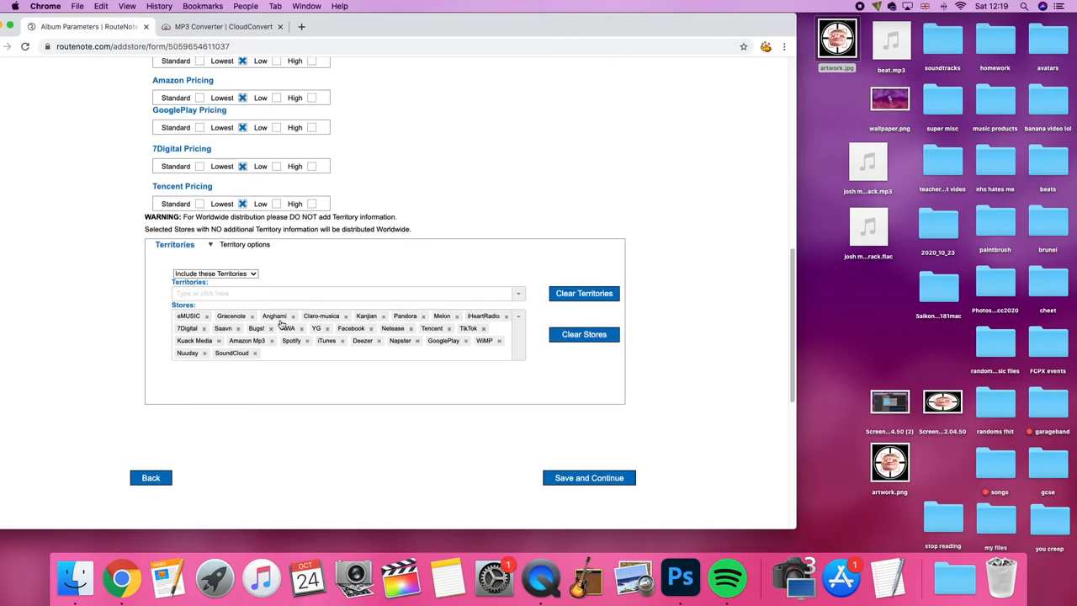
left_click(589, 478)
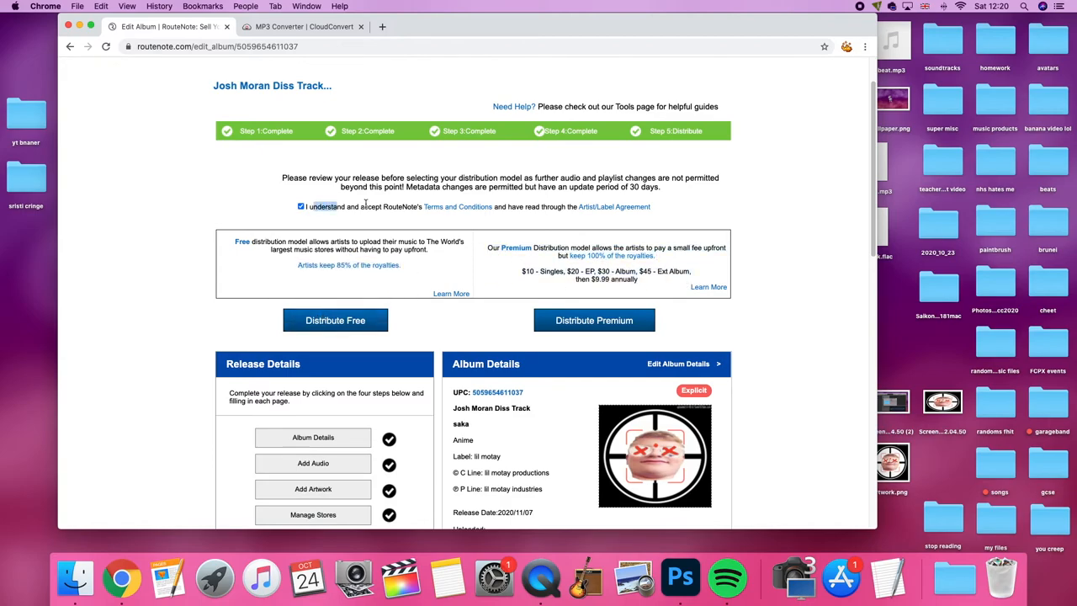
left_click(335, 319)
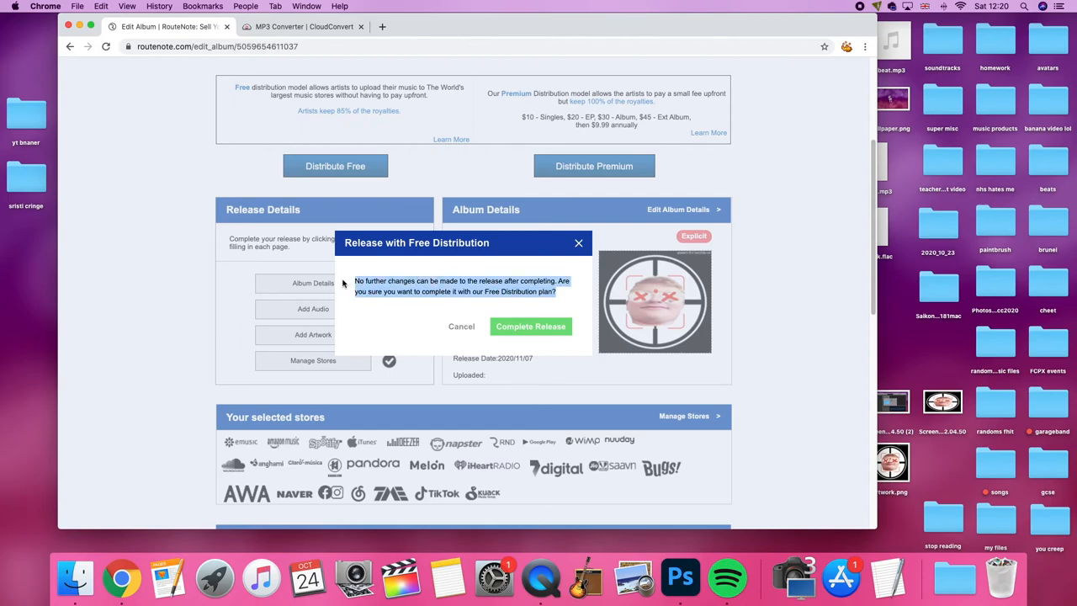
scroll("up", 3)
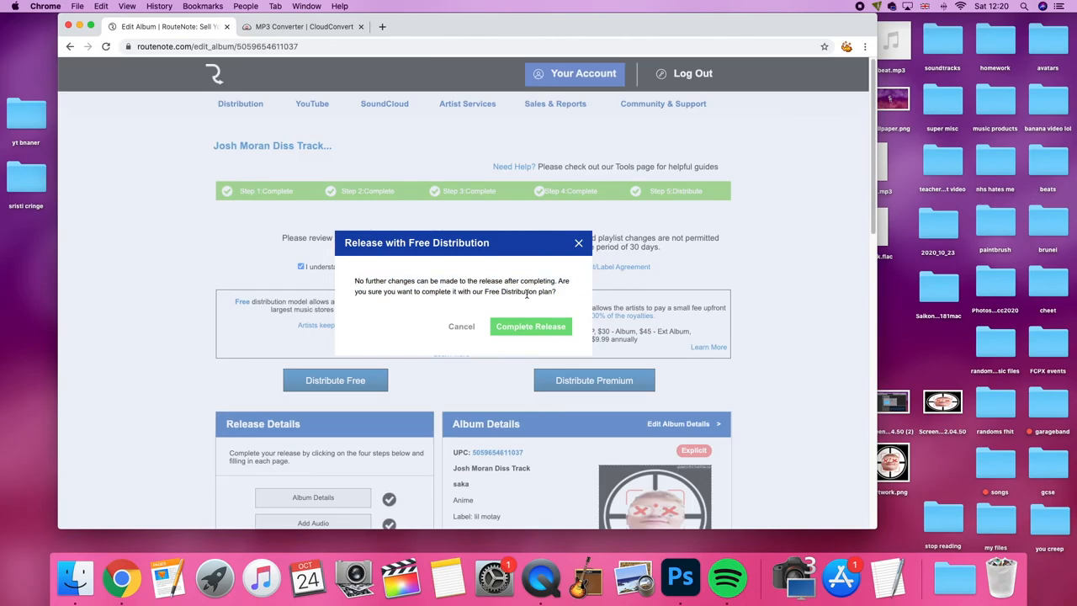
mouse_move(572, 256)
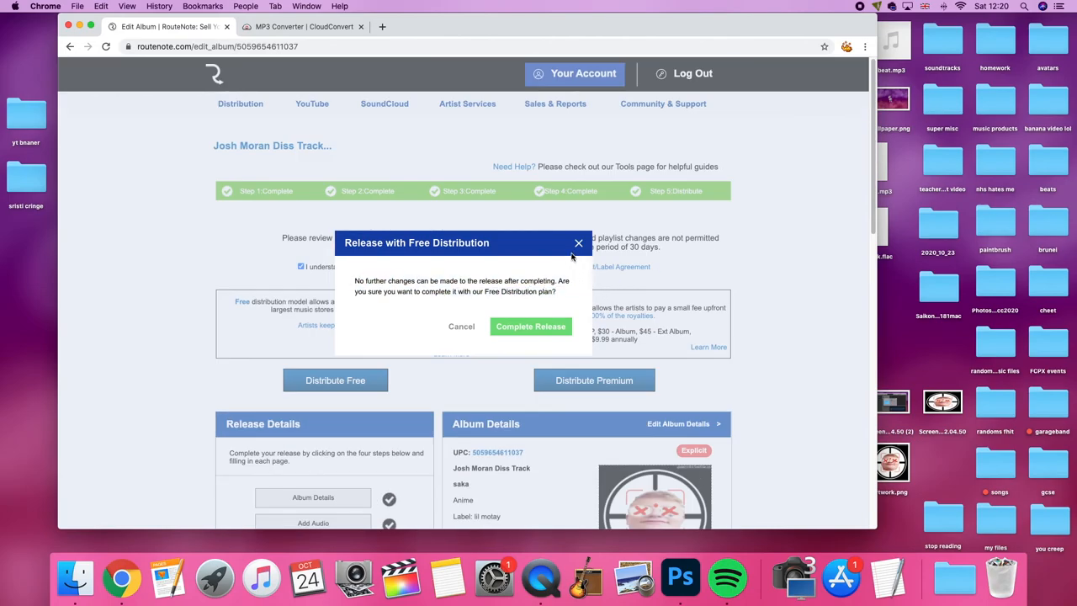
left_click(530, 326)
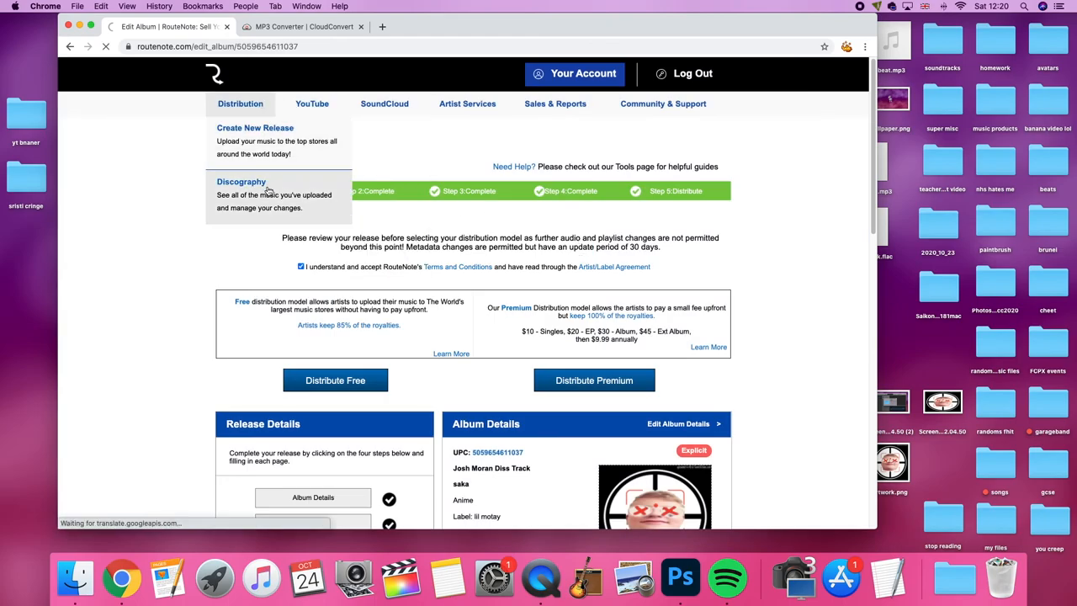
Show the Discography listing FSG Diss Track and Josh Moran Diss Track in review.
left_click(243, 182)
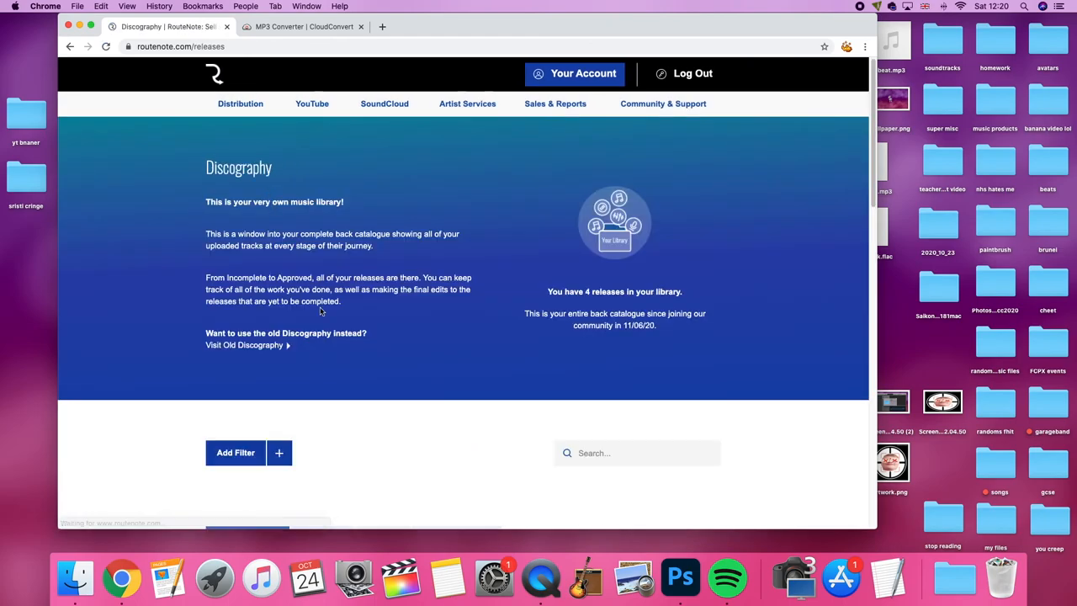
scroll("down", 3)
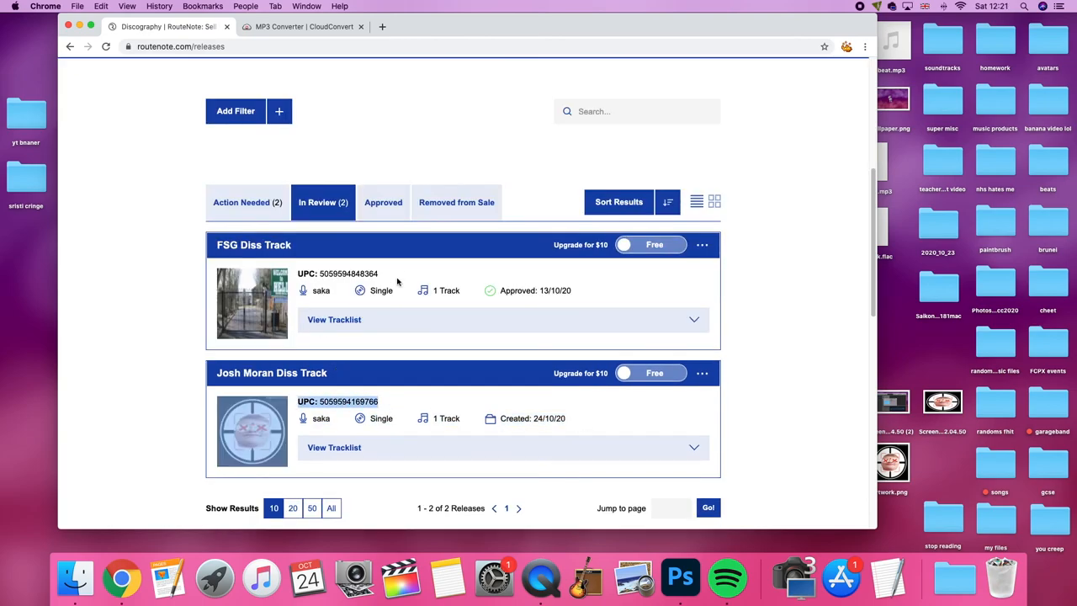
scroll("up", 3)
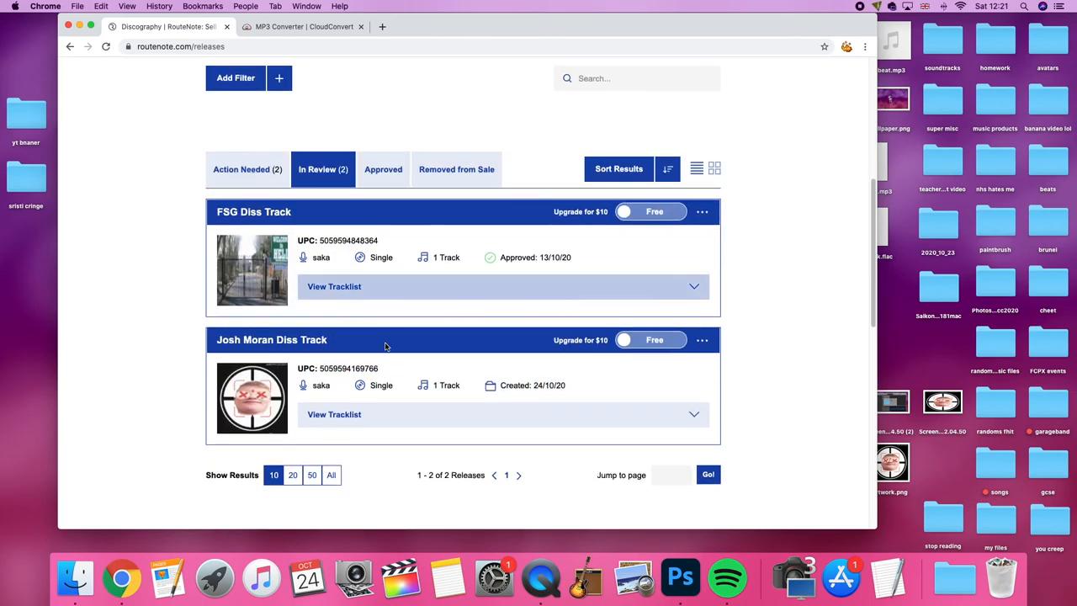
scroll("up", 3)
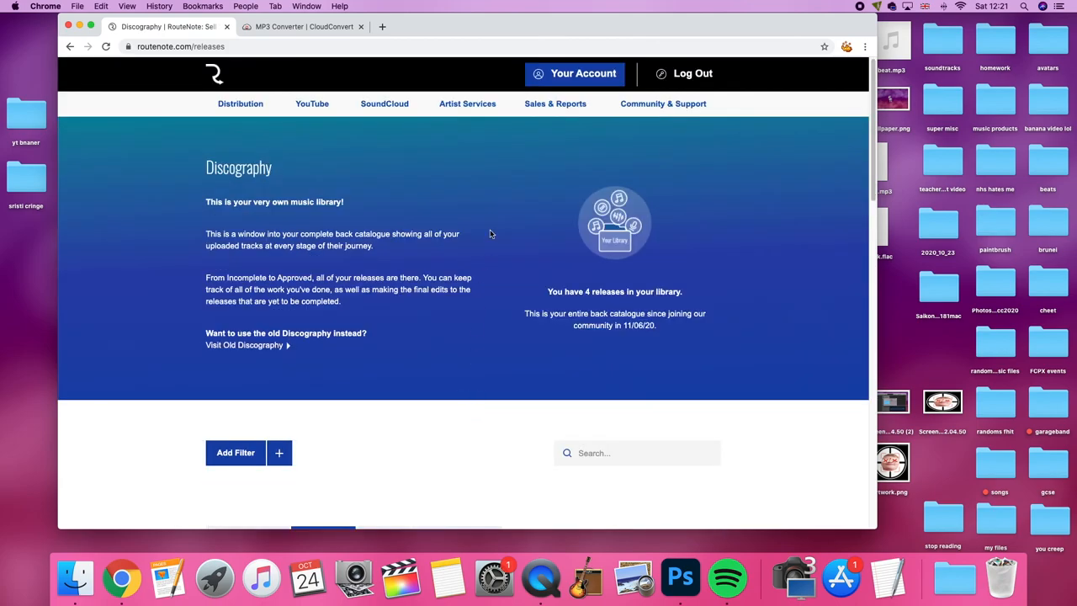
scroll("down", 3)
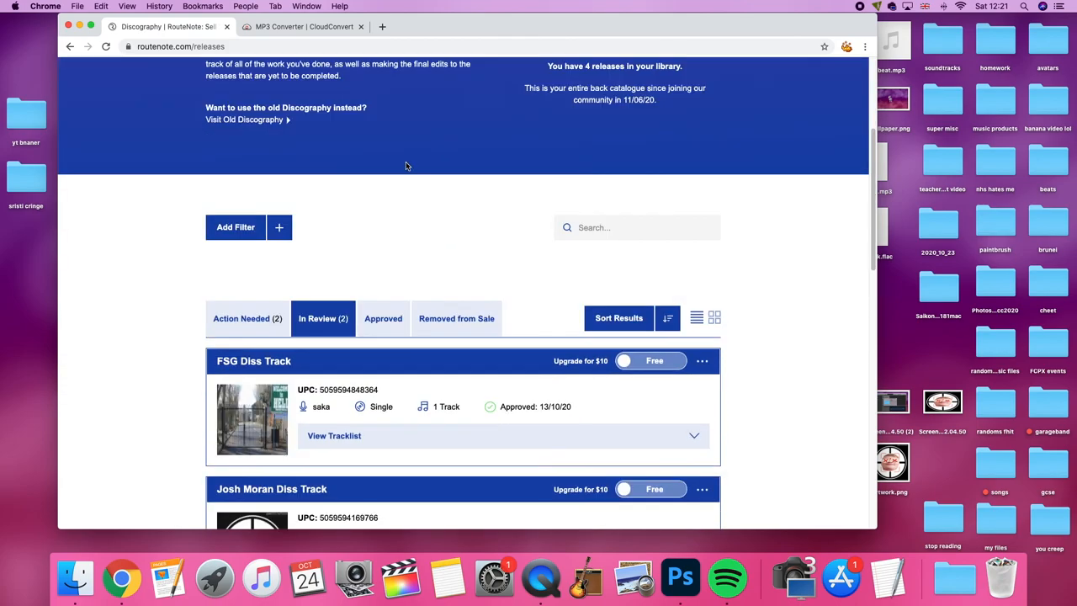
scroll("up", 3)
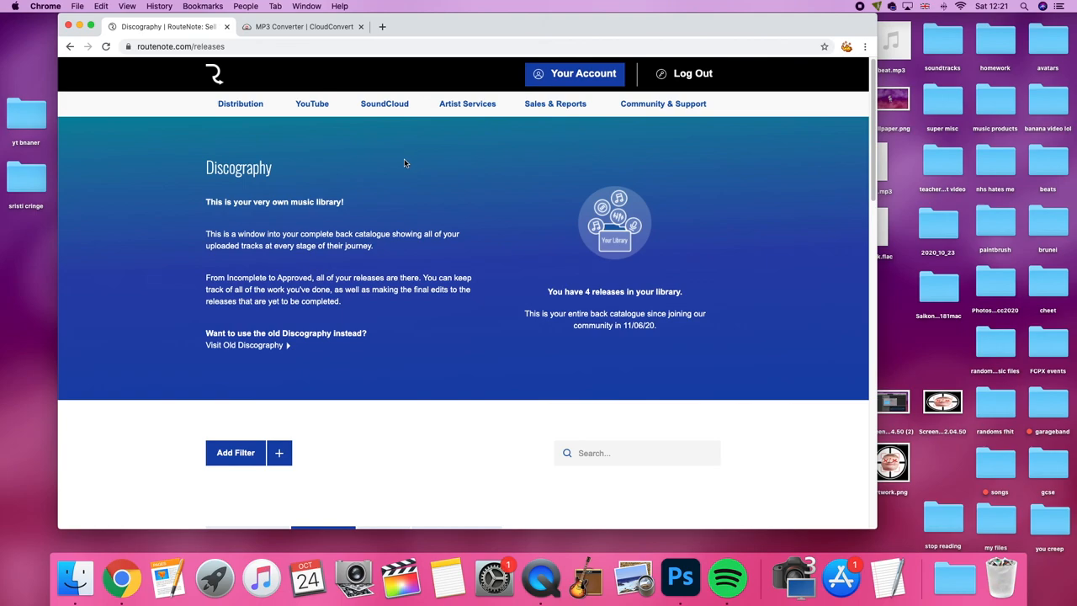
mouse_move(367, 133)
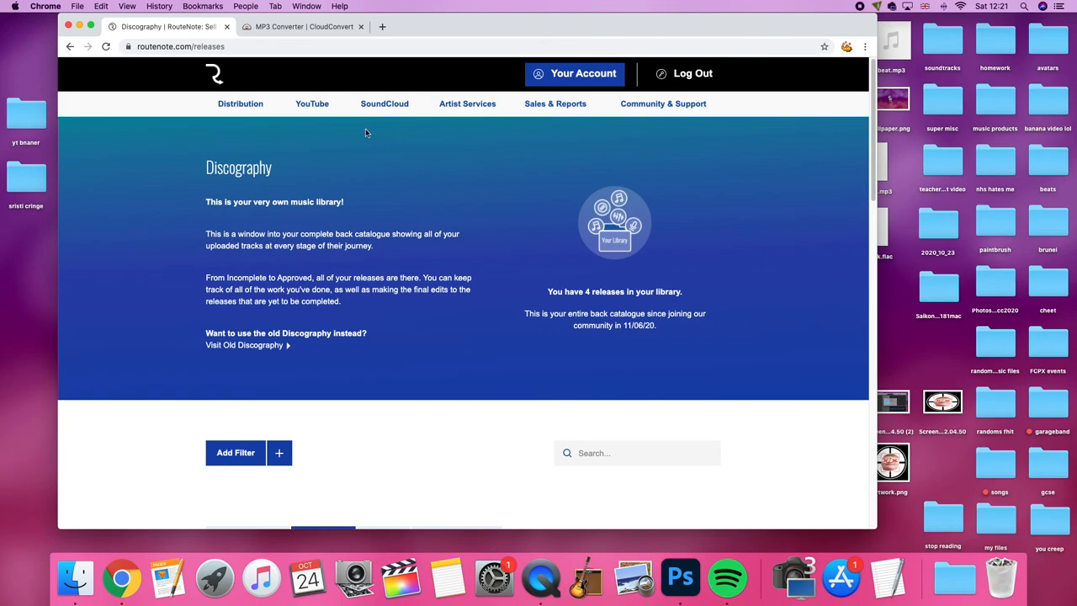